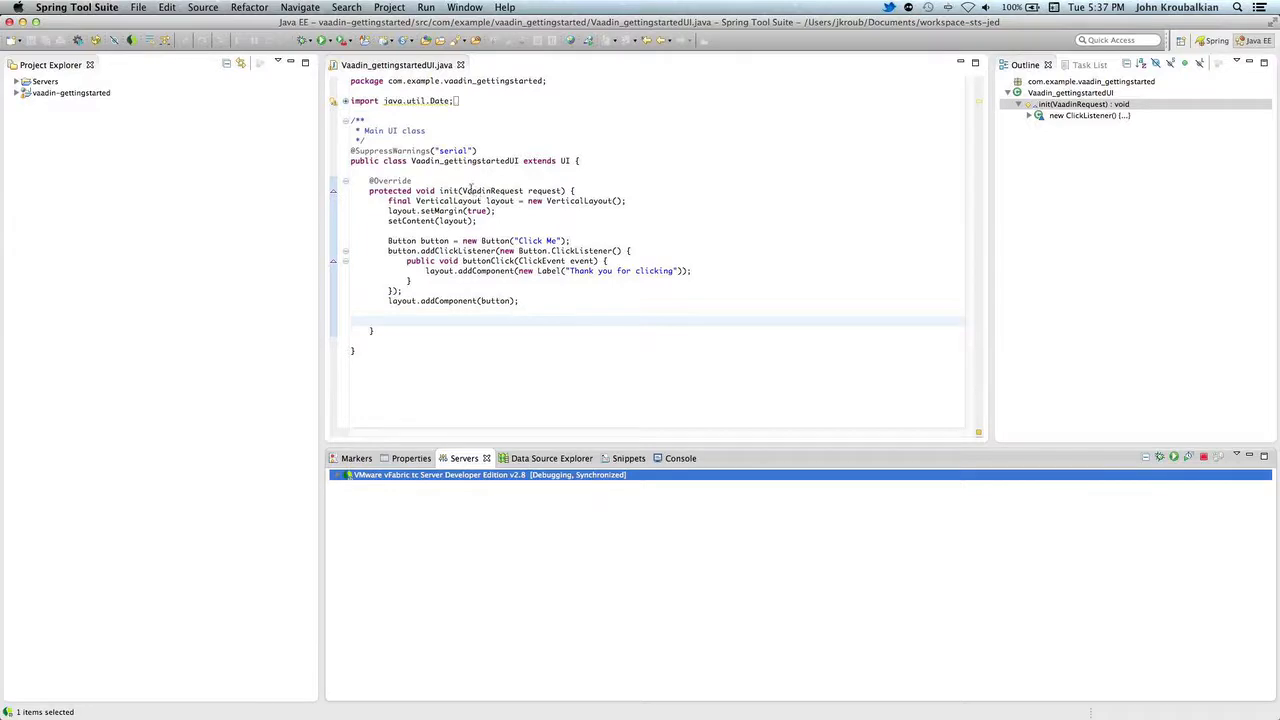
mouse_move(478, 200)
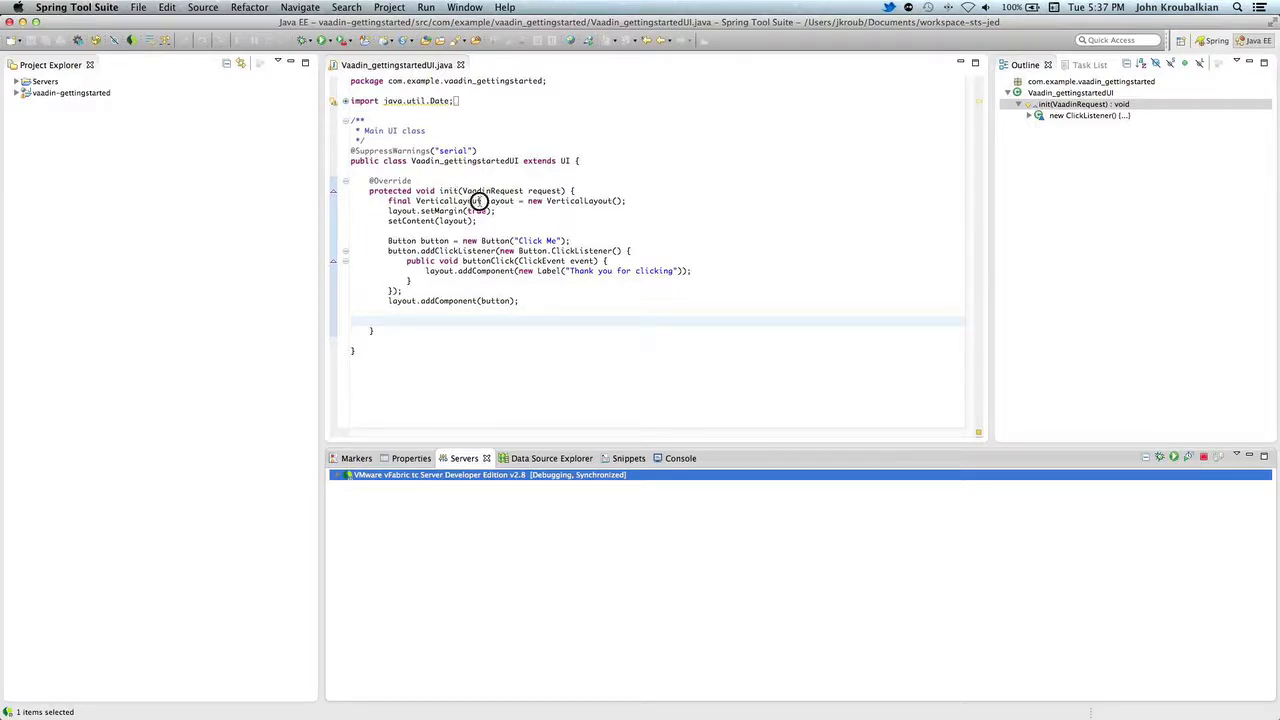
Step: Start the vFabric tc Server from the Servers view and bring up the Open Type search
click(548, 288)
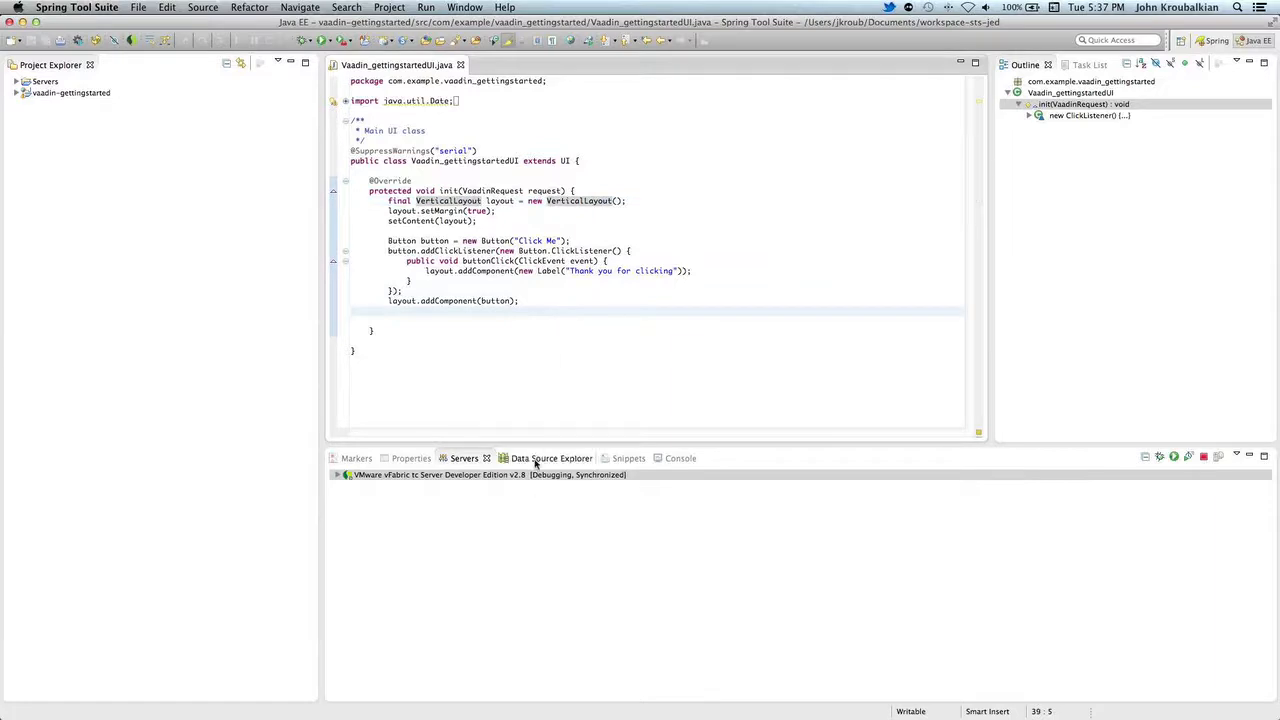
click(666, 458)
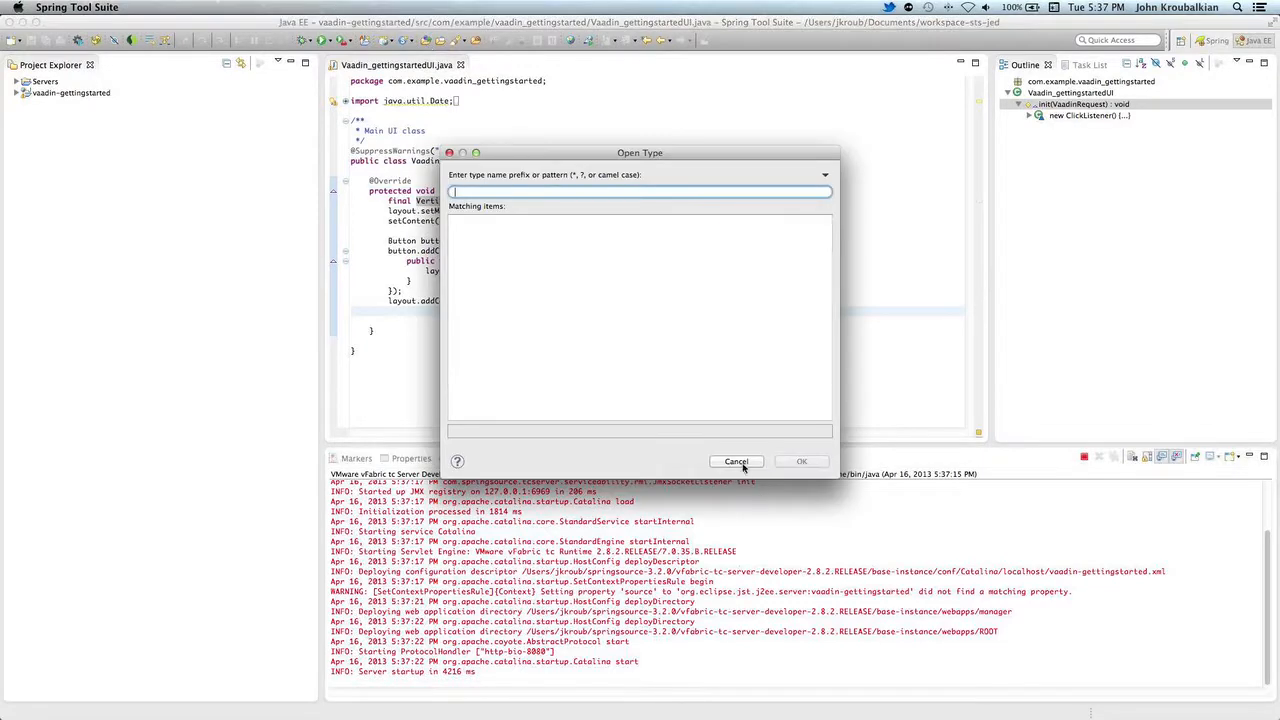
click(736, 461)
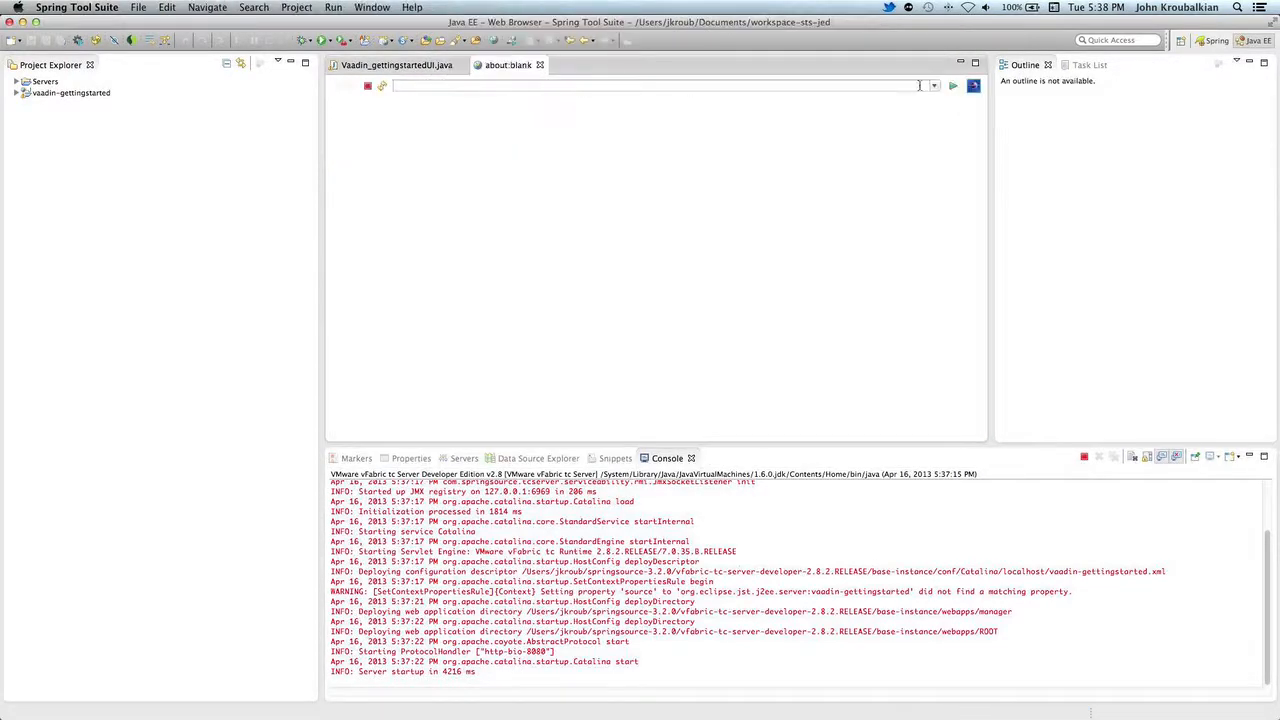
text(http://localhost:8080/vaadin-gettingstarted/)
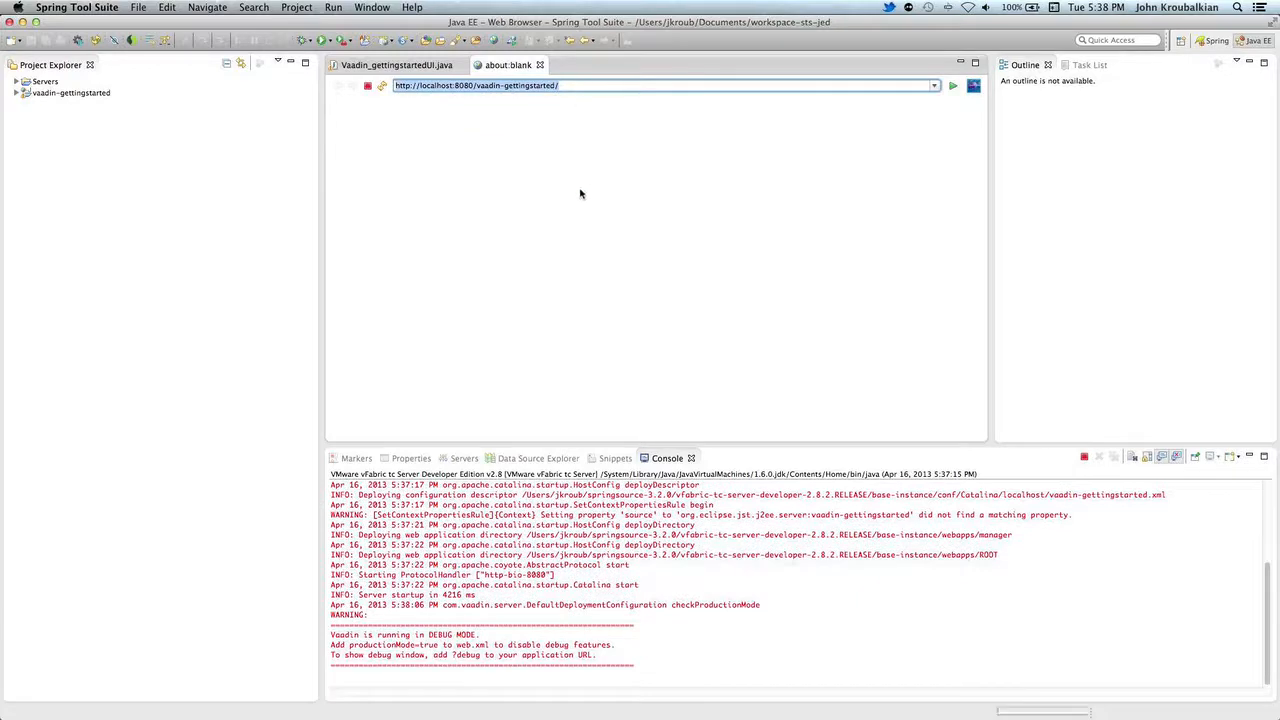
click(952, 85)
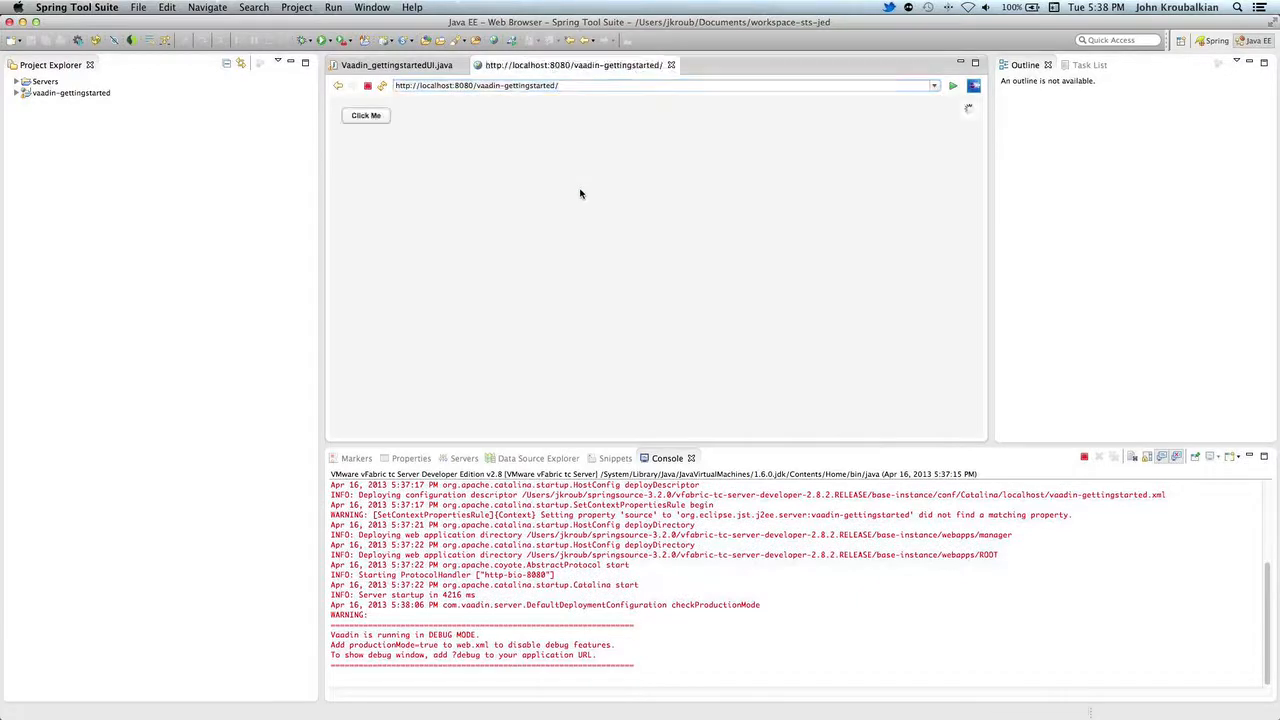
click(365, 115)
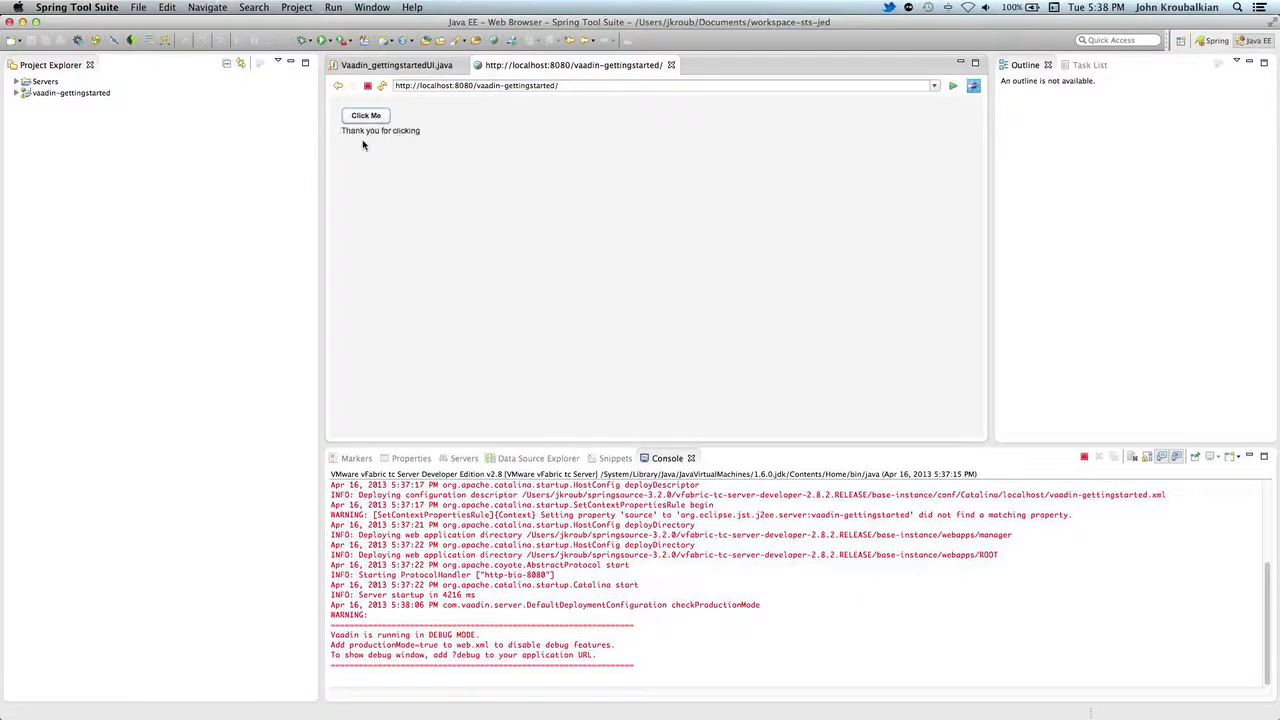
click(365, 115)
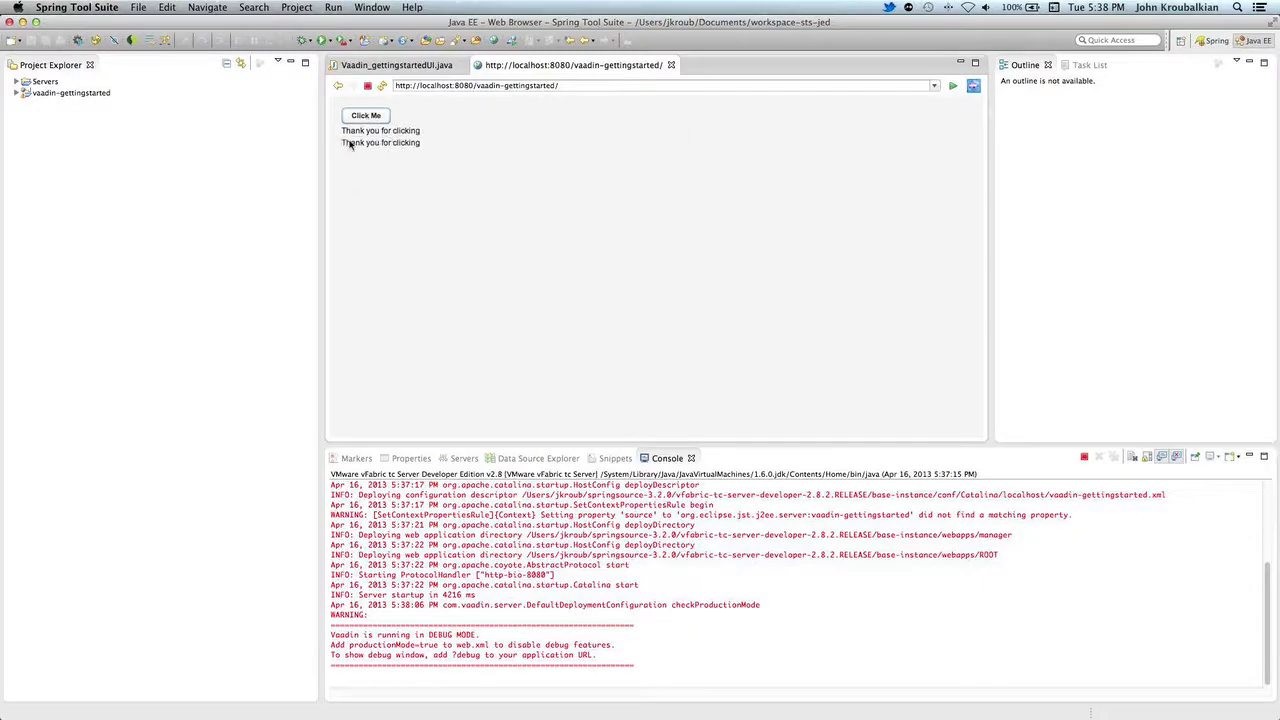
mouse_move(422, 127)
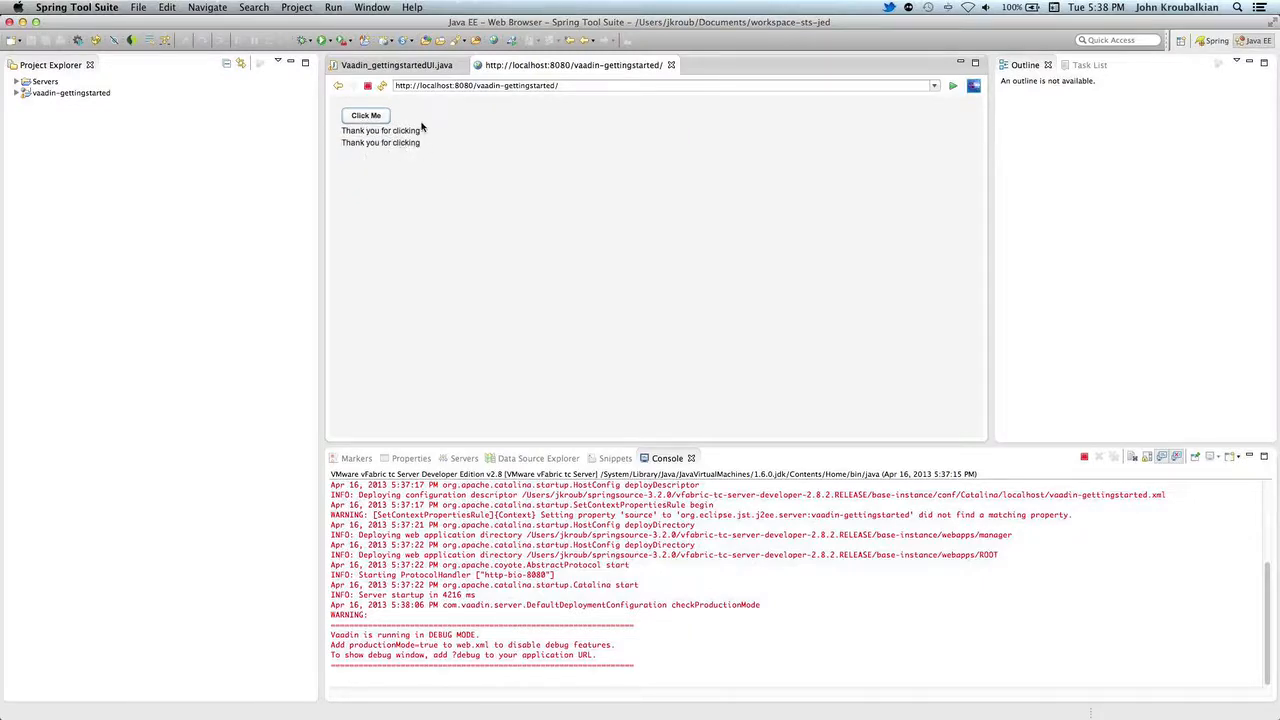
mouse_move(471, 163)
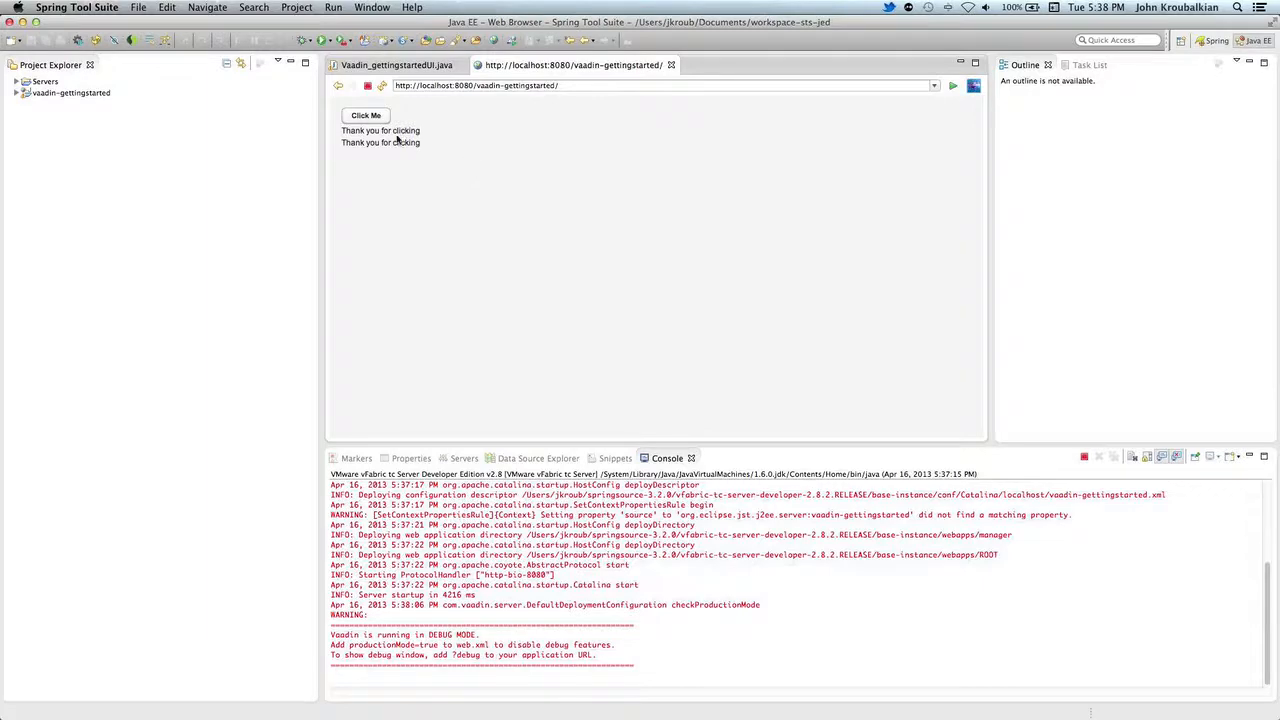
mouse_move(422, 142)
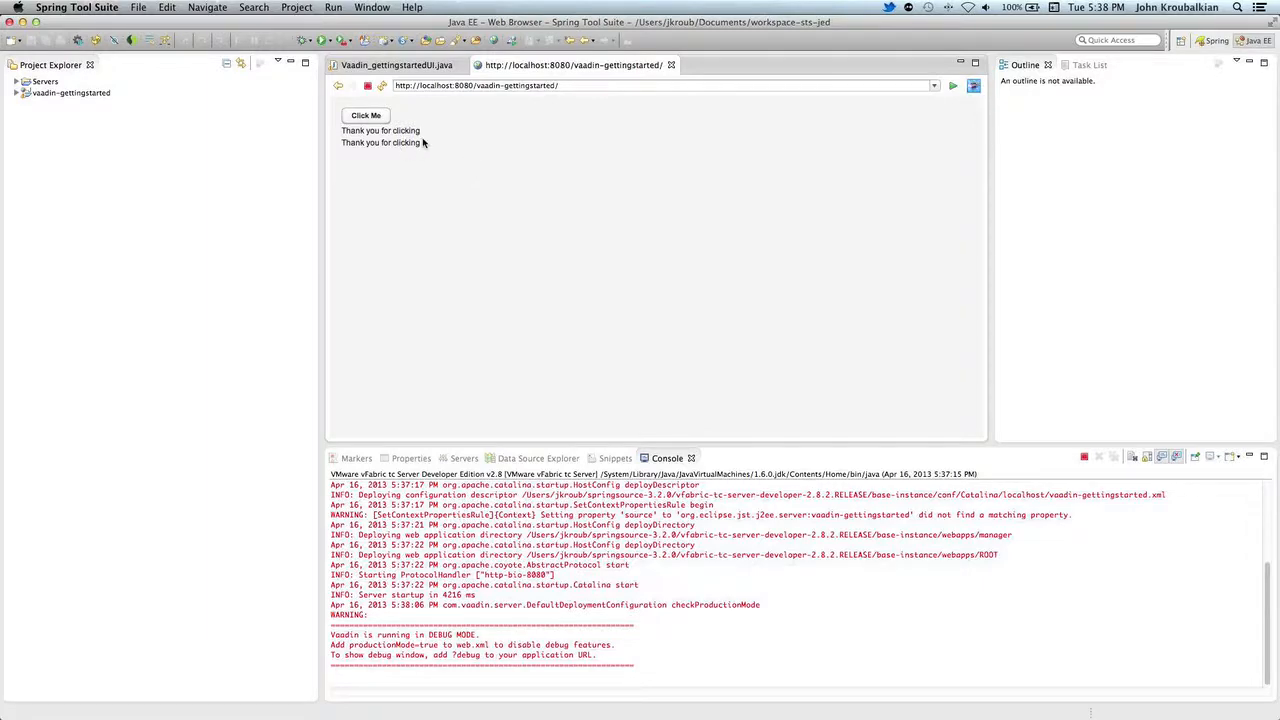
mouse_move(430, 138)
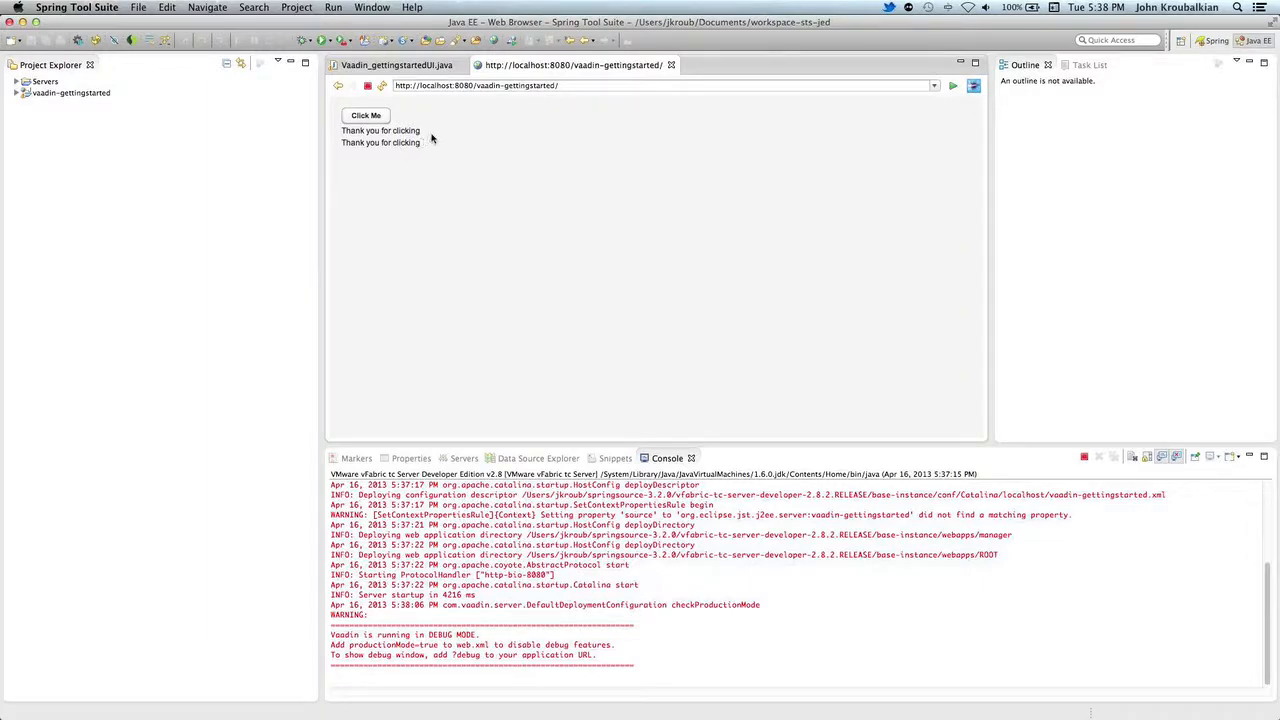
mouse_move(400, 140)
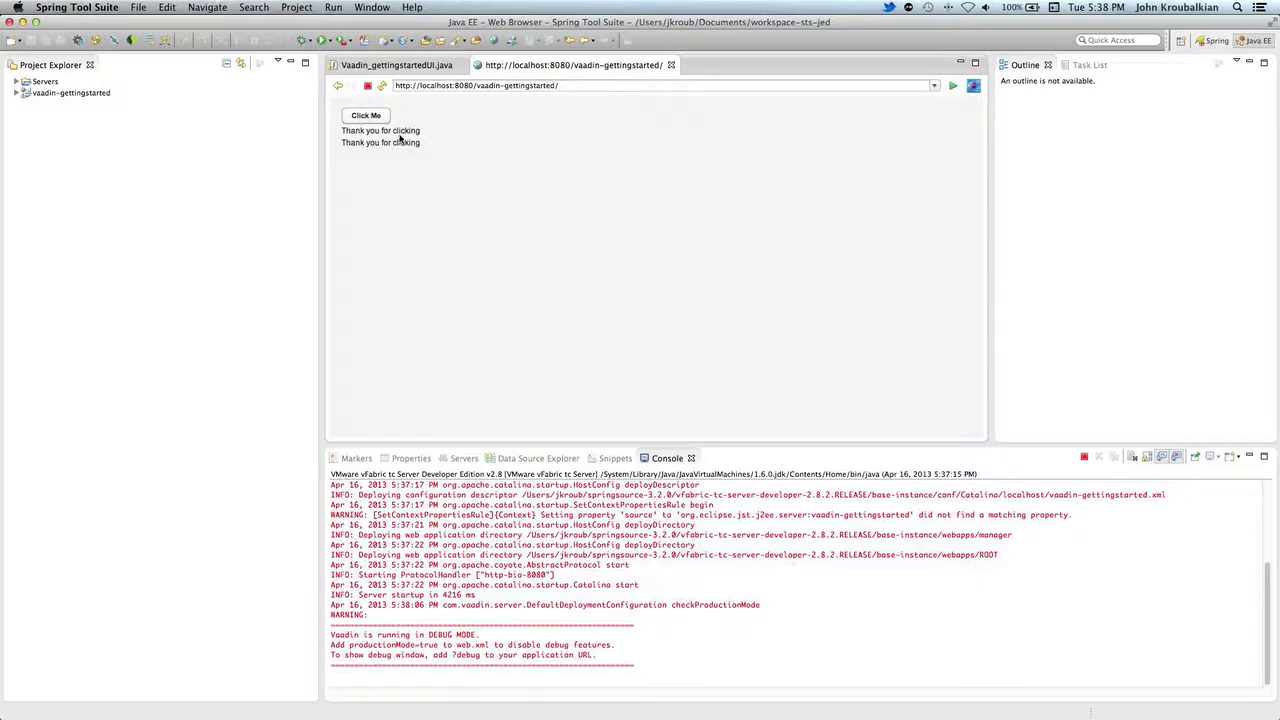
mouse_move(450, 142)
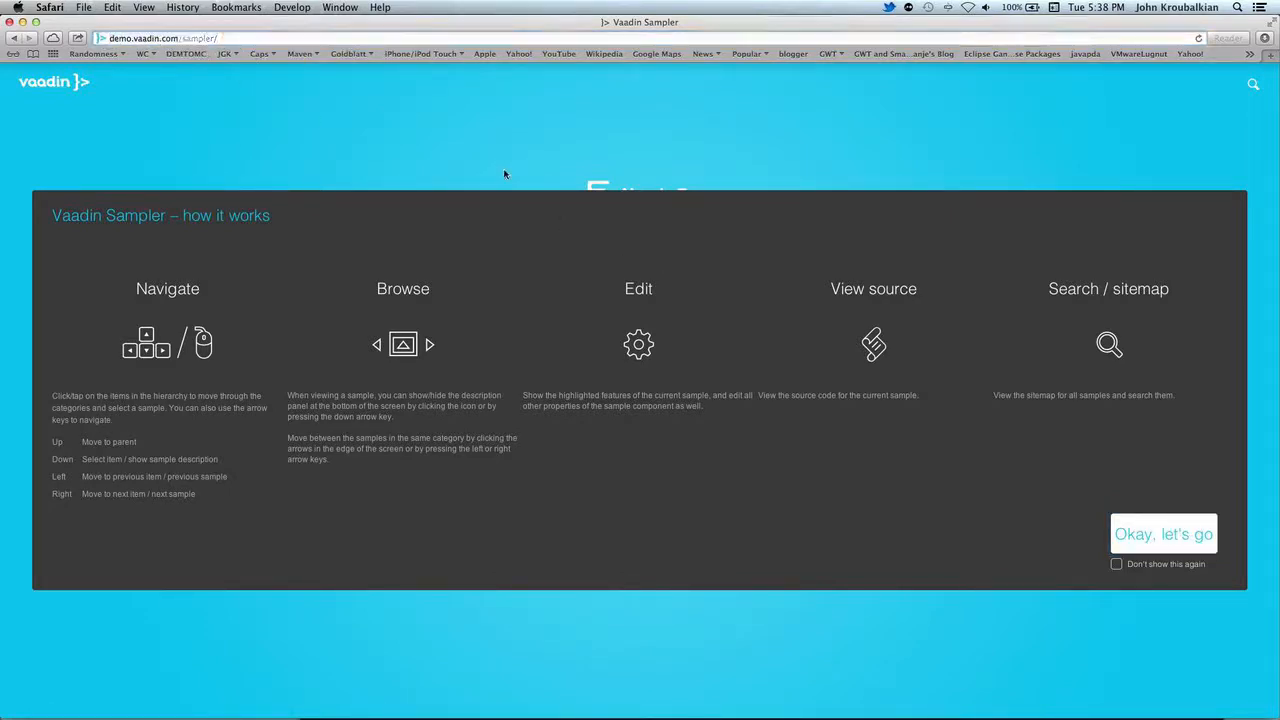
mouse_move(190, 375)
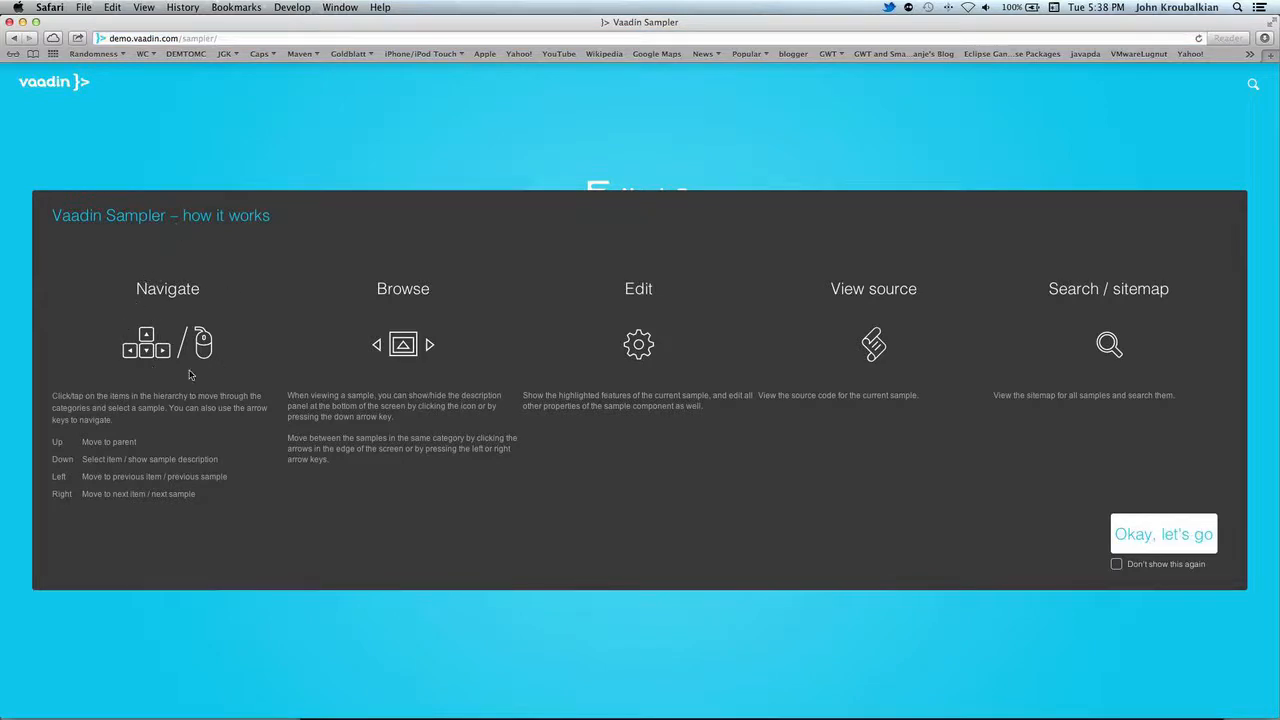
mouse_move(660, 280)
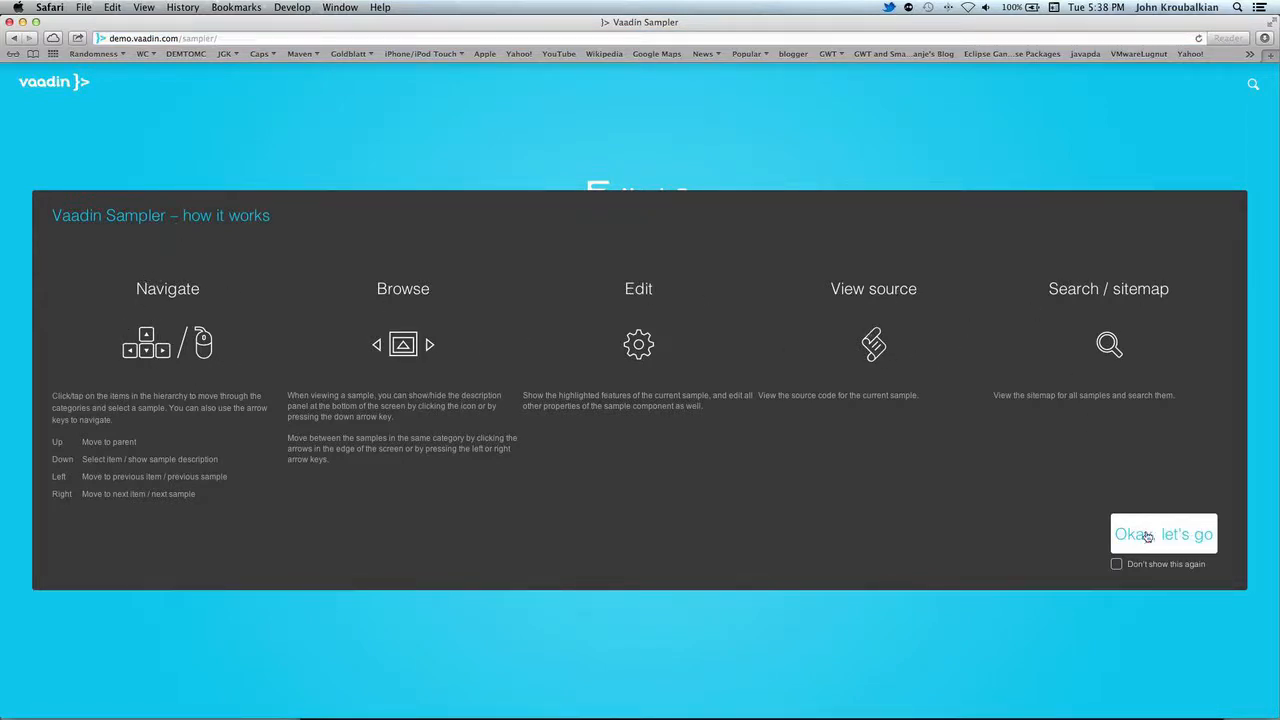
Step: Dismiss the introduction and navigate User interface > Data input > Dates > Date field
click(1163, 533)
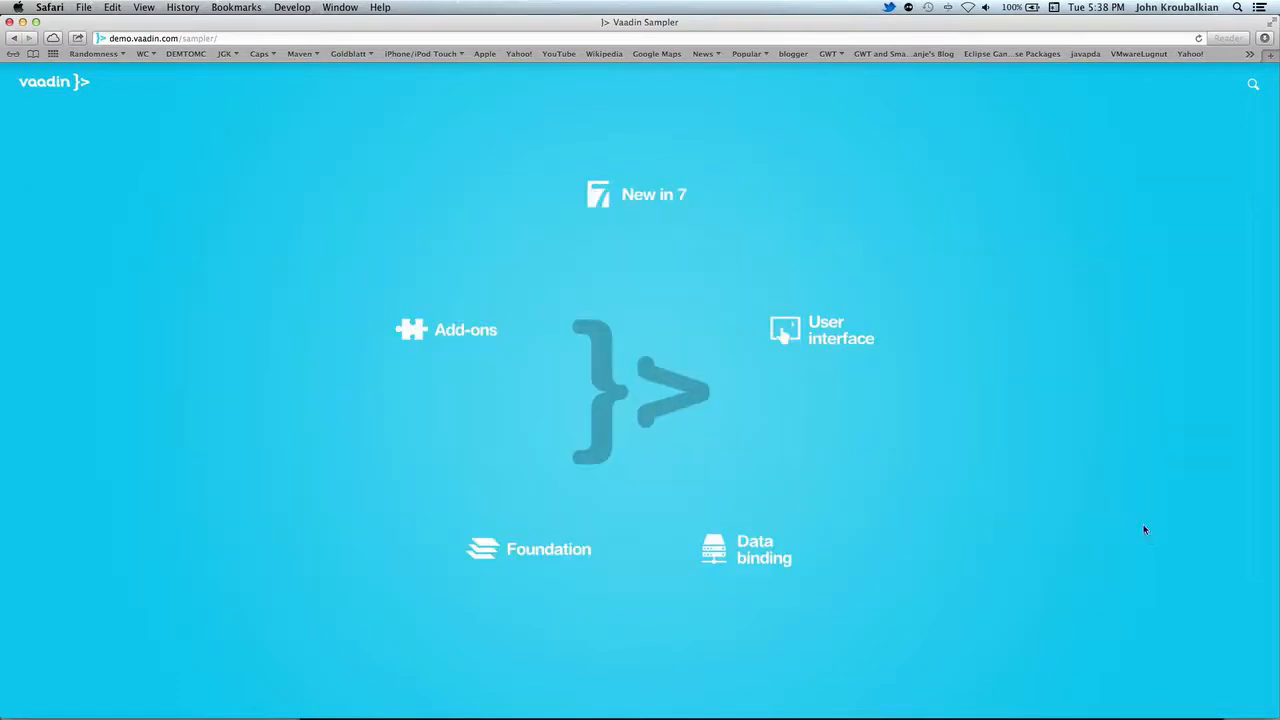
mouse_move(824, 340)
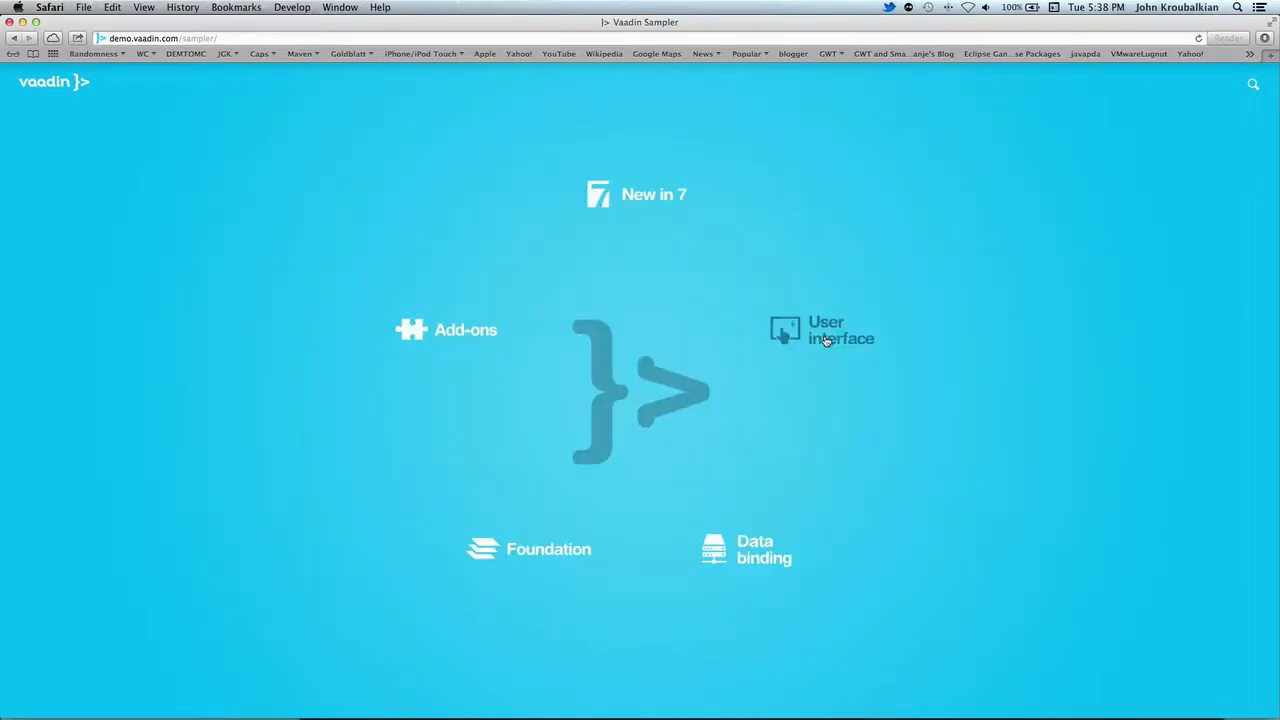
click(841, 330)
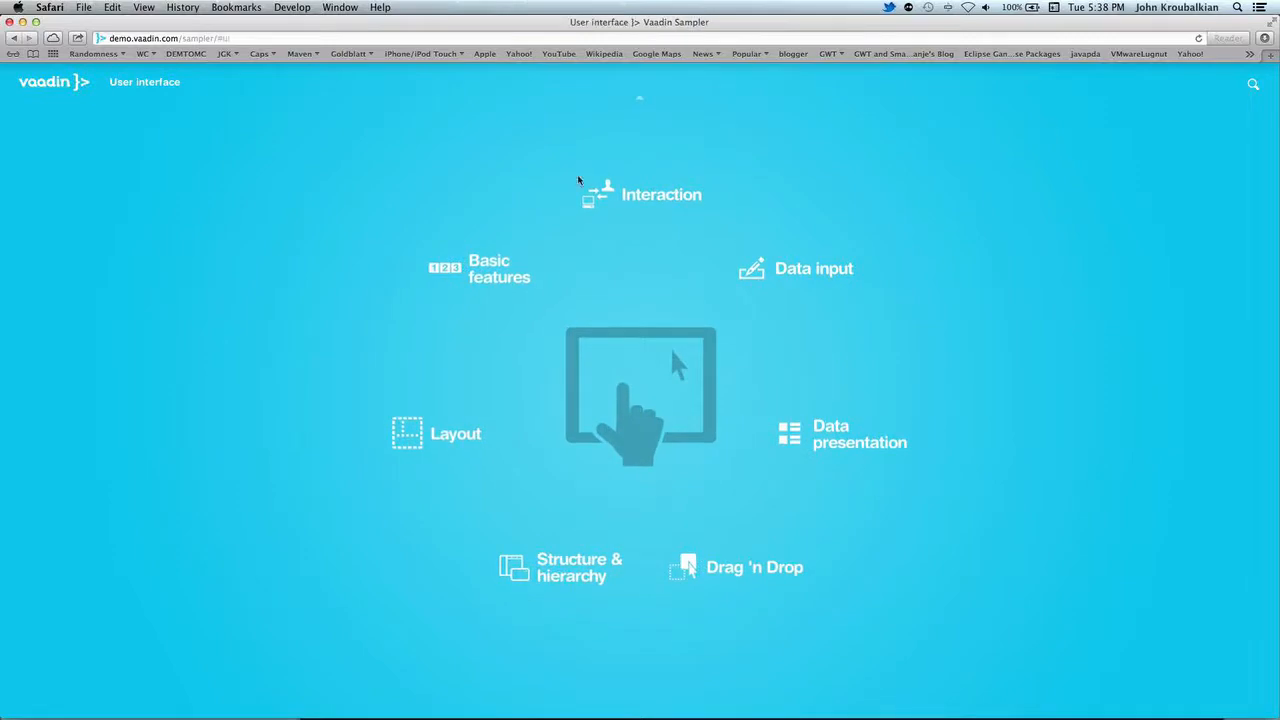
click(785, 268)
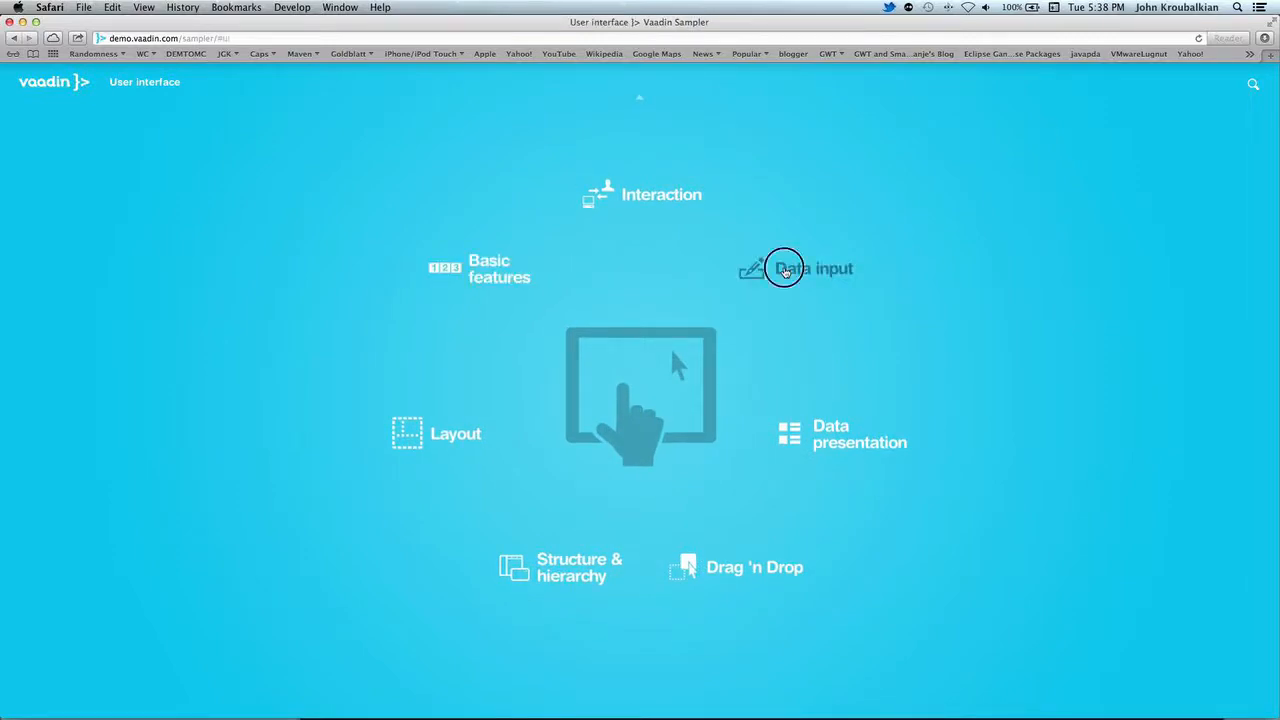
click(813, 268)
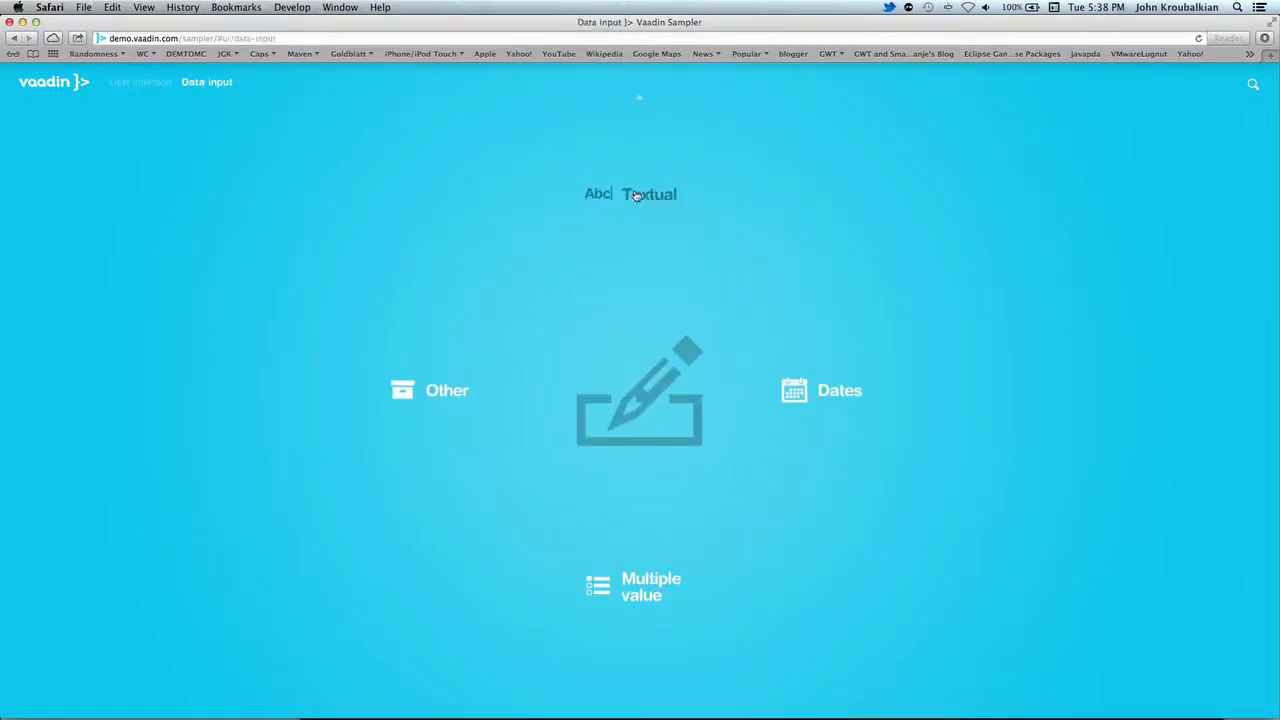
click(839, 390)
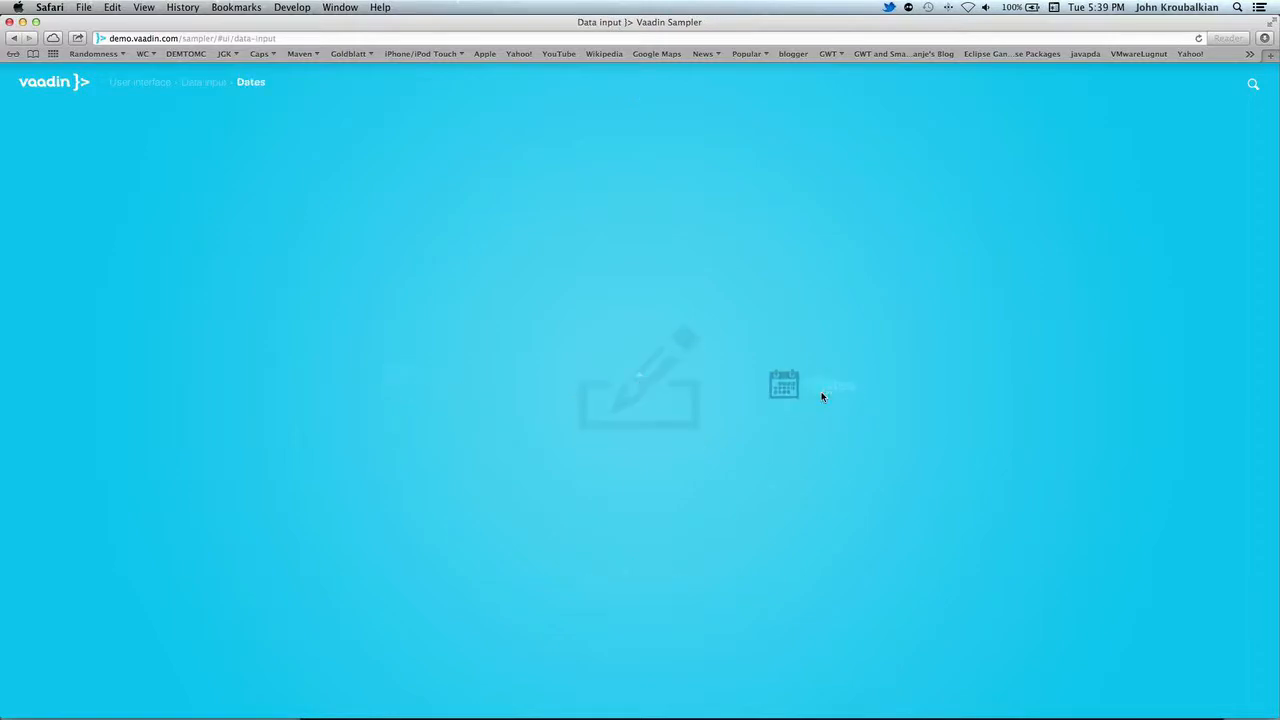
click(784, 384)
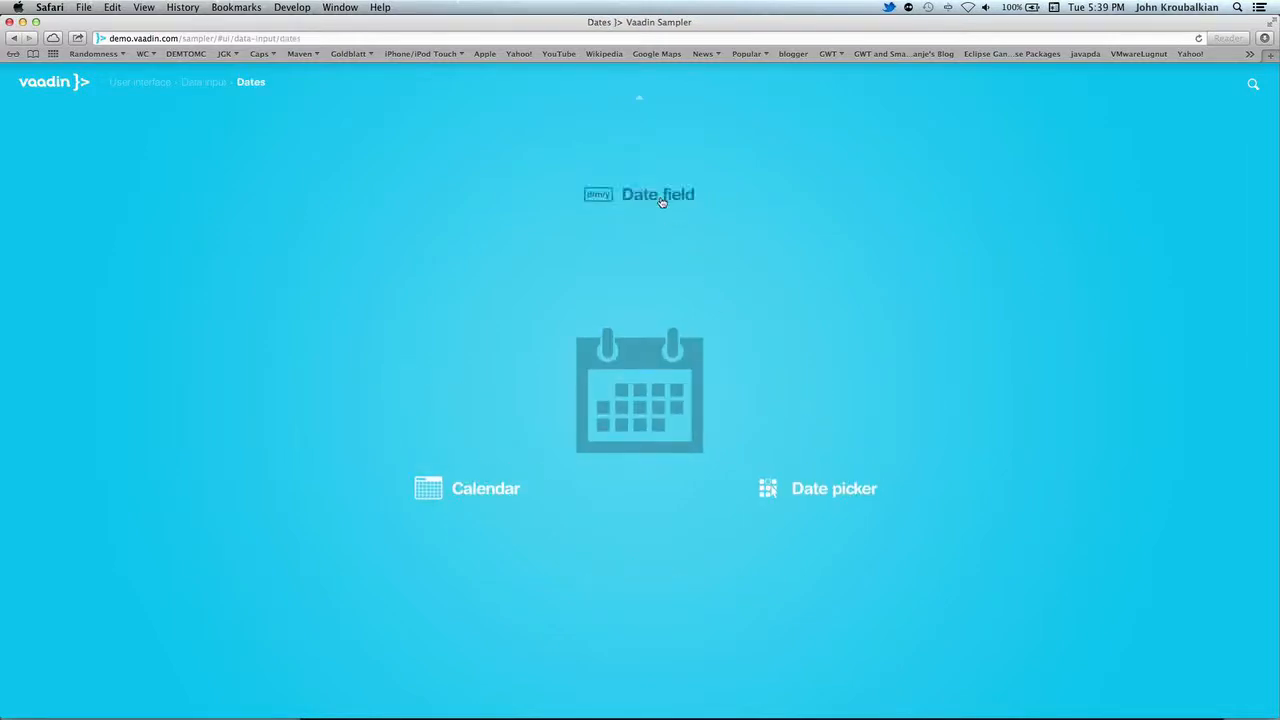
click(657, 194)
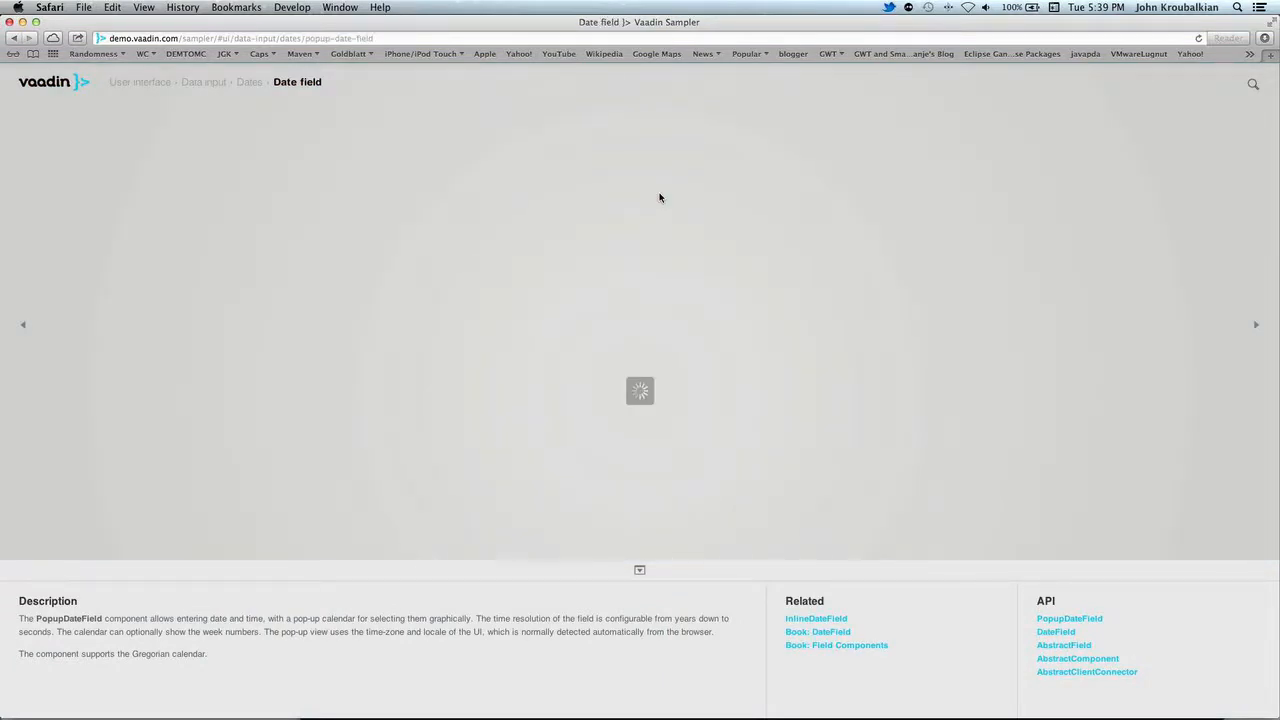
Step: Close the Edit Sample panel and pick April 18 in the date field's calendar
click(1208, 83)
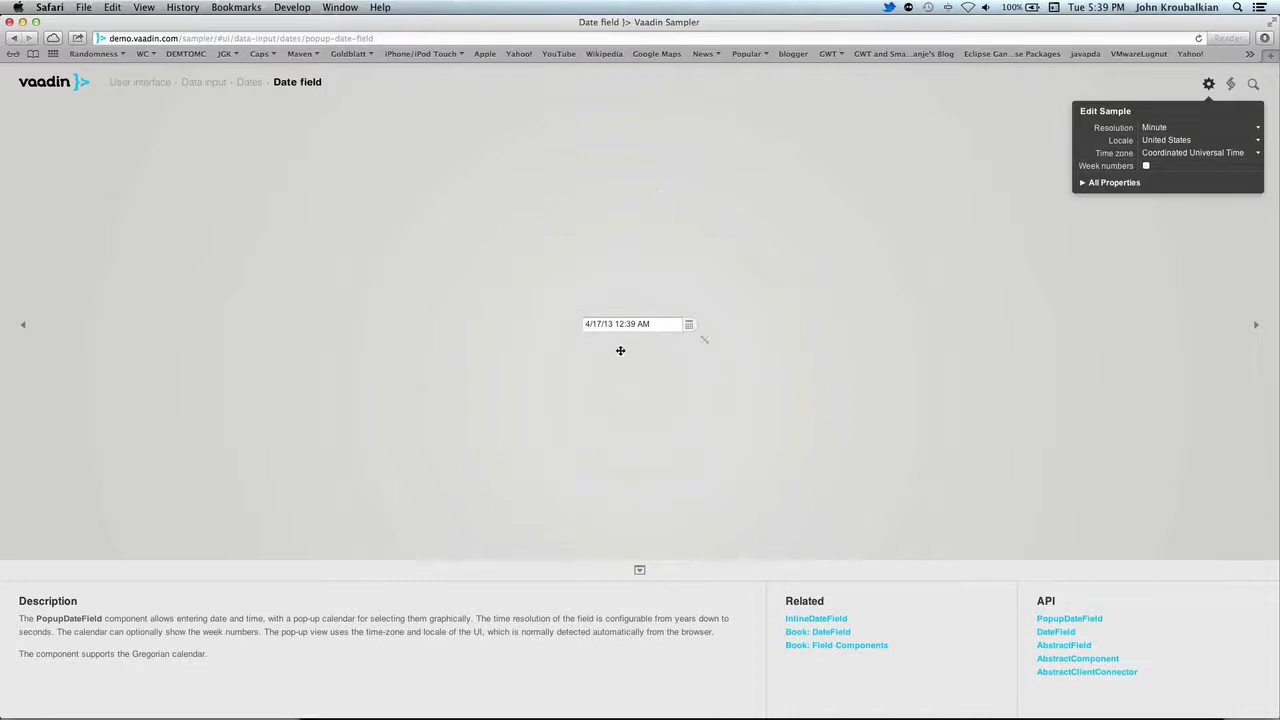
click(630, 324)
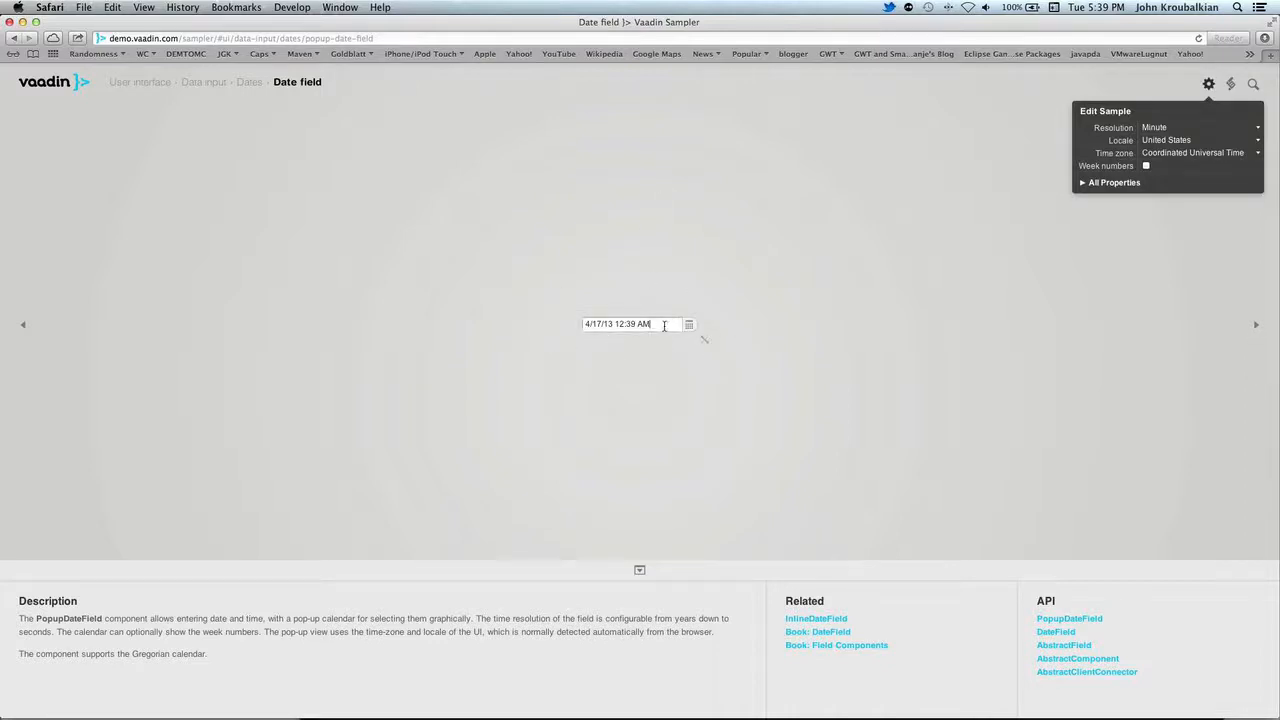
click(605, 323)
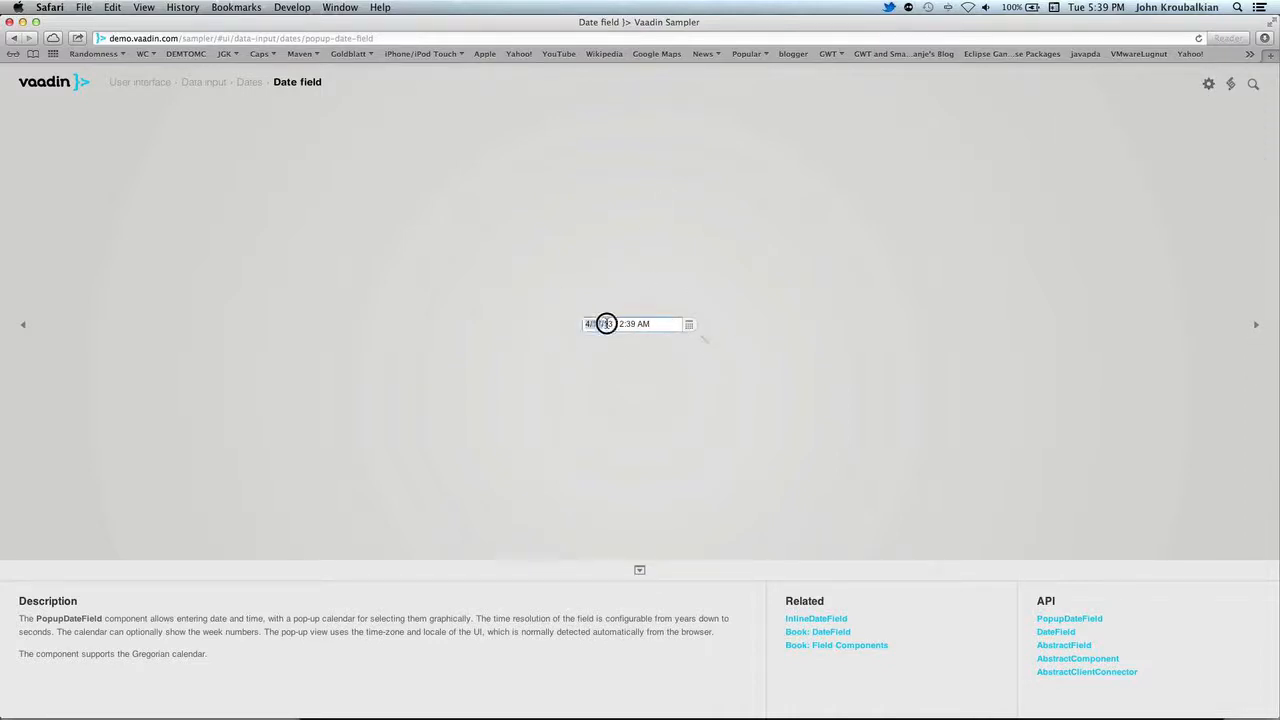
click(598, 323)
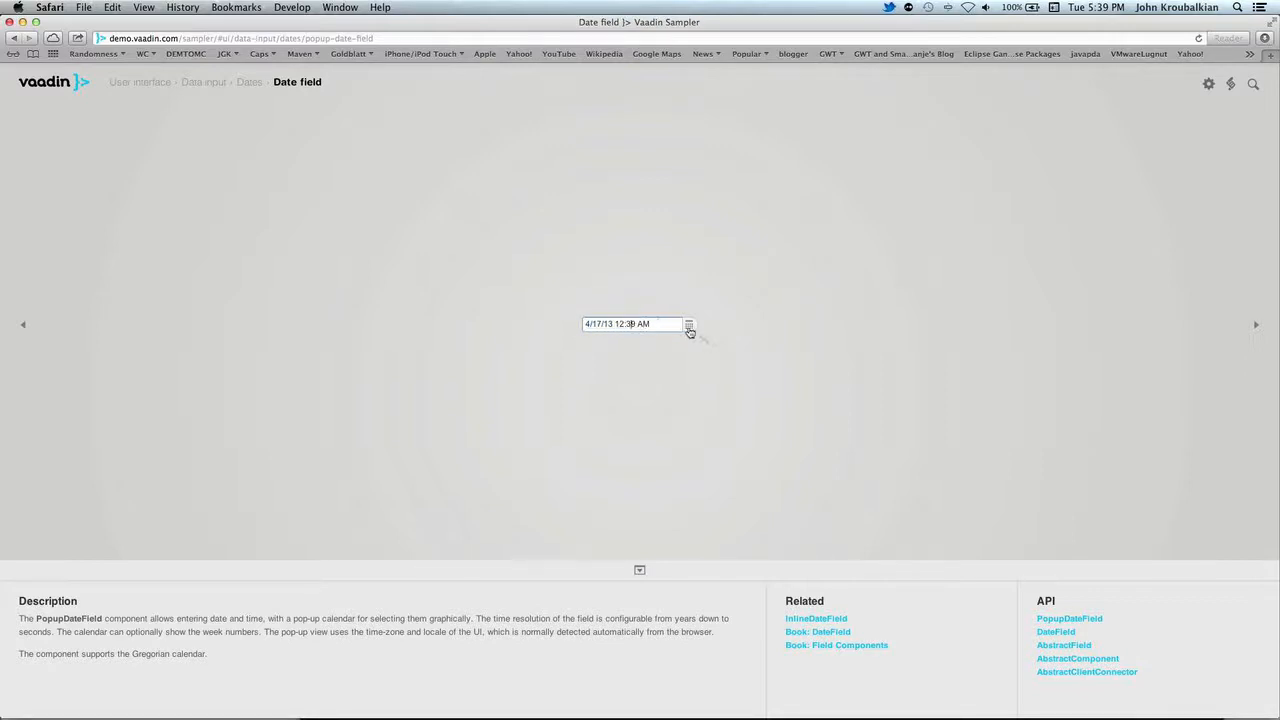
click(688, 324)
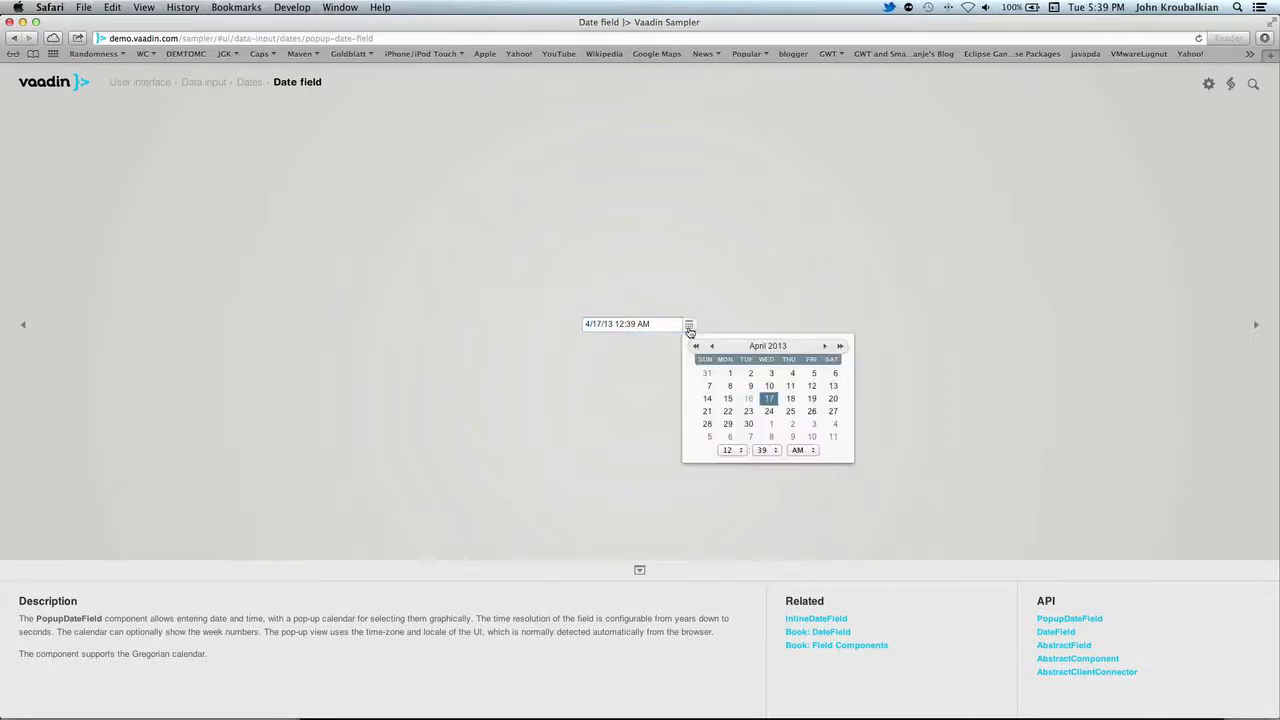
click(791, 398)
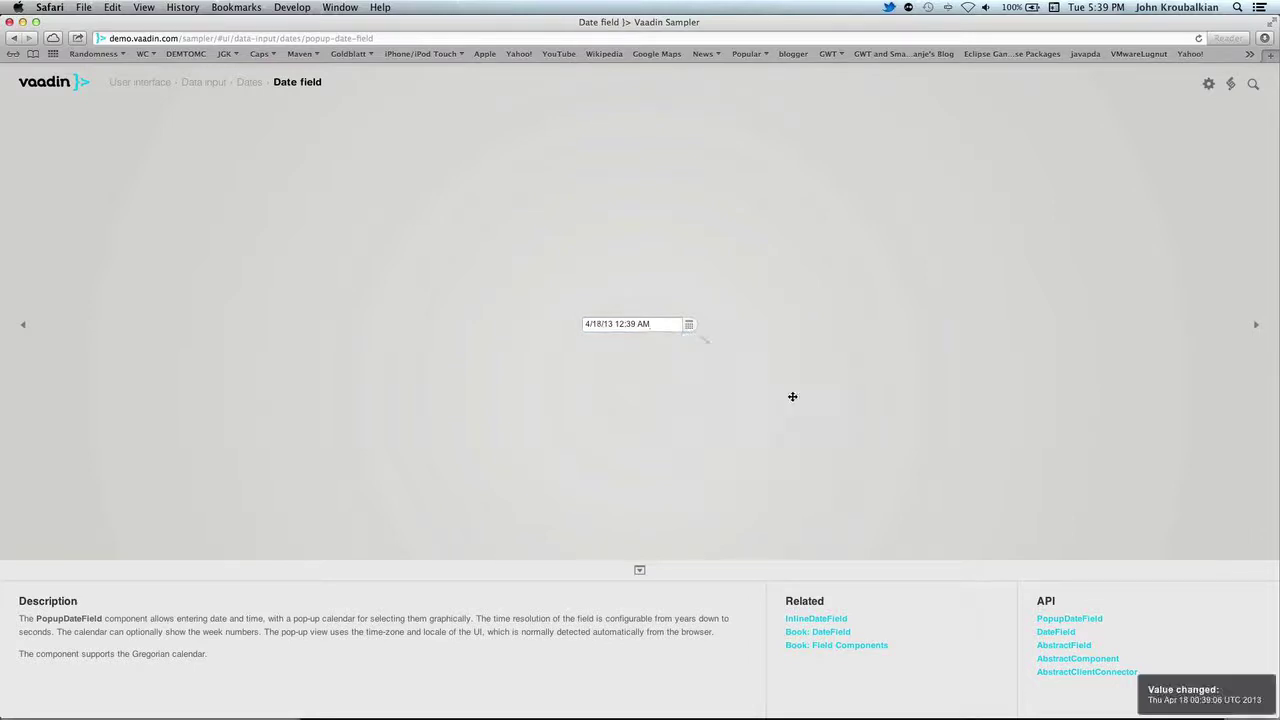
Step: Advance the calendar to May 2015, switch to PM, and pick May 11
click(688, 324)
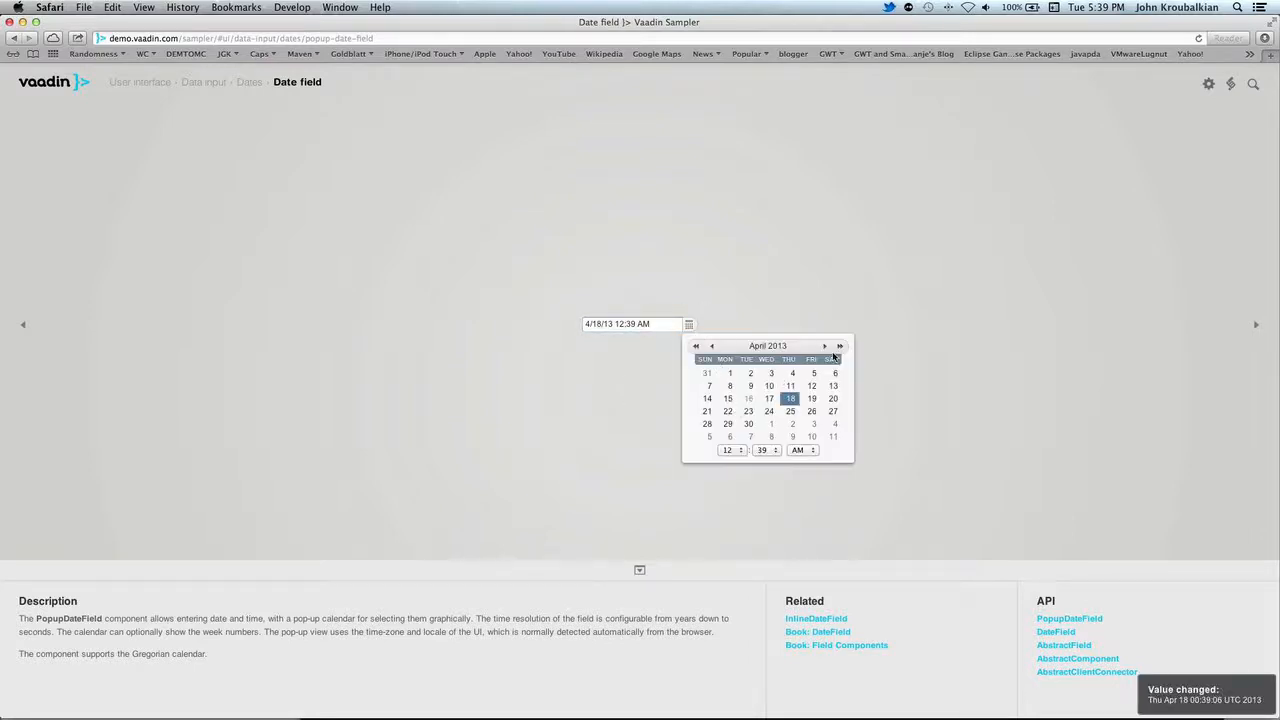
click(840, 346)
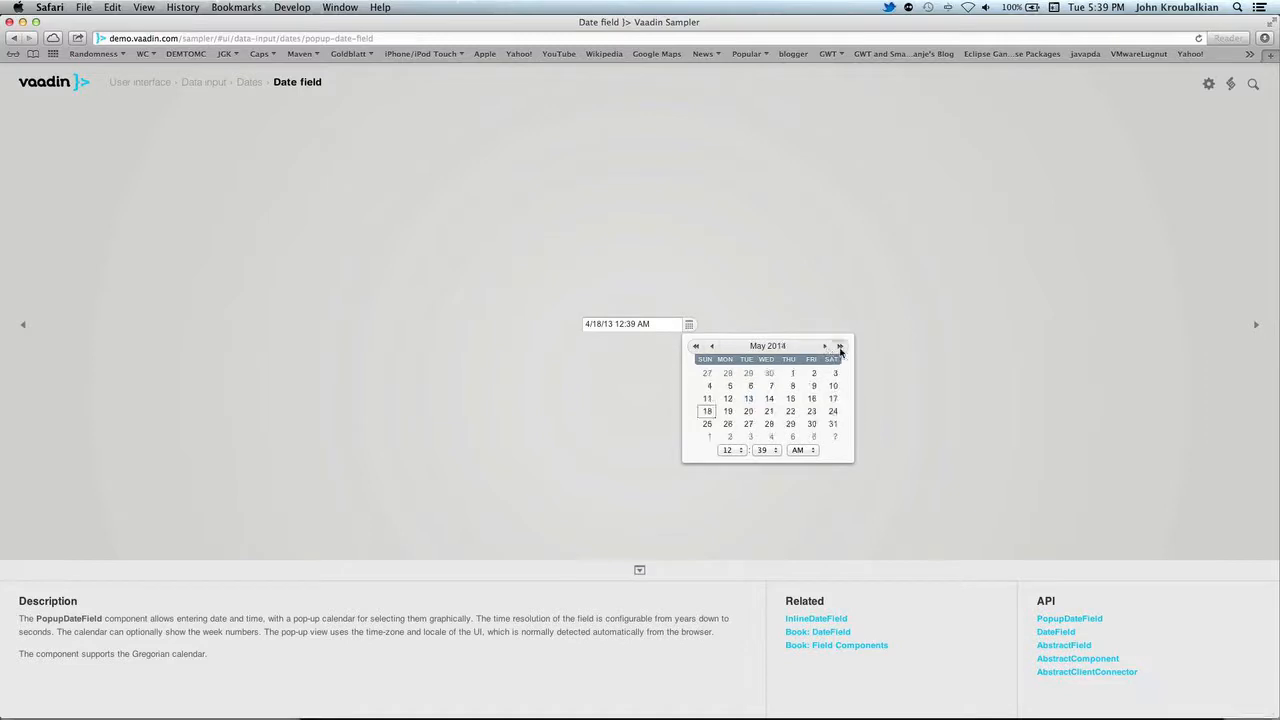
click(840, 346)
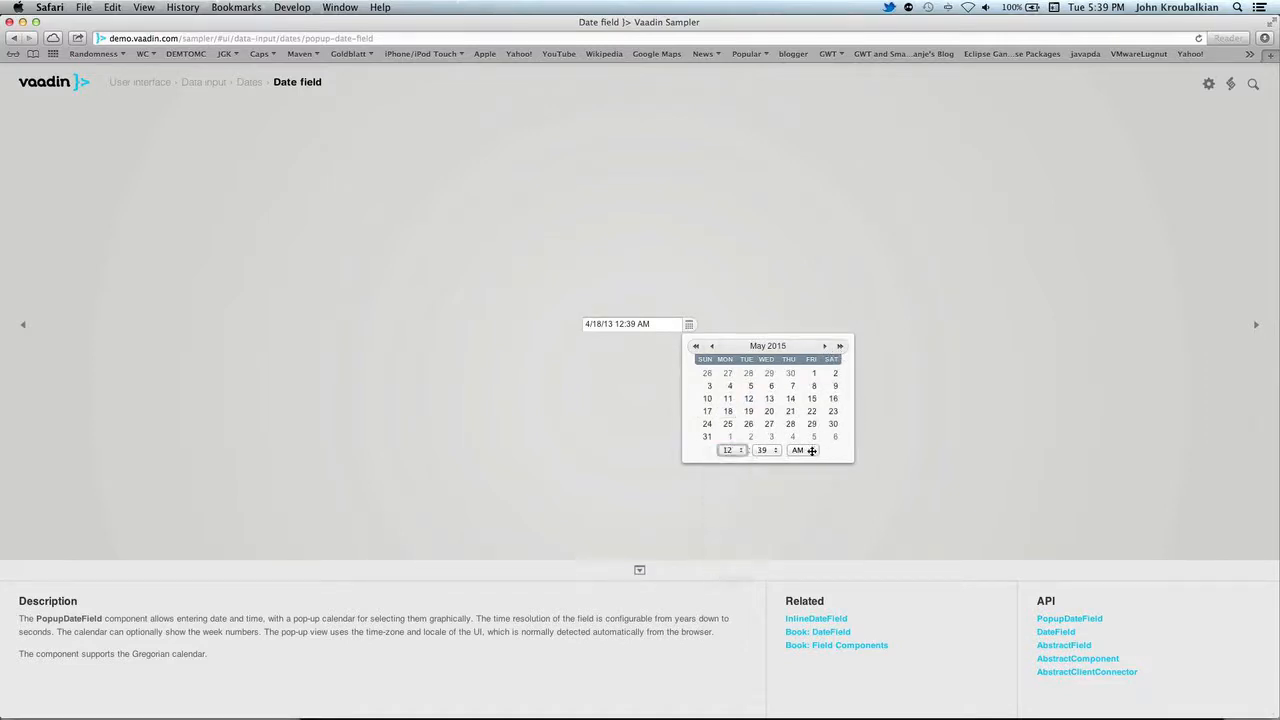
click(812, 450)
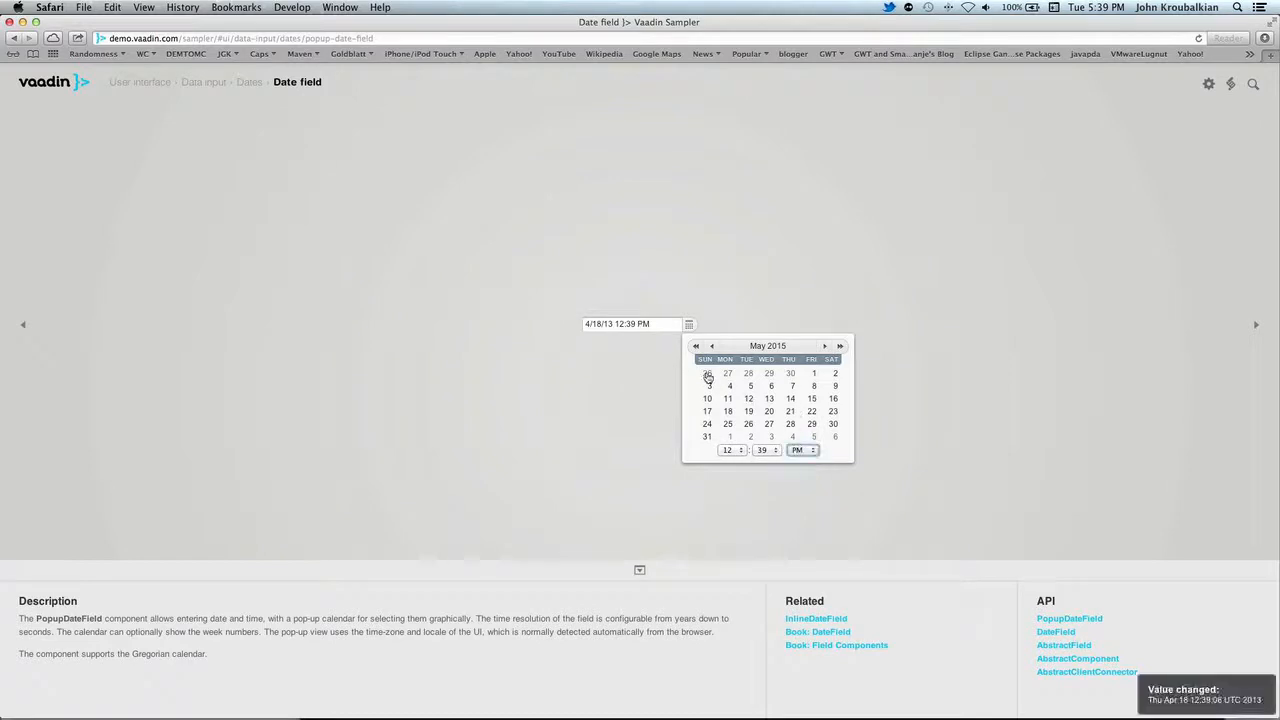
click(727, 398)
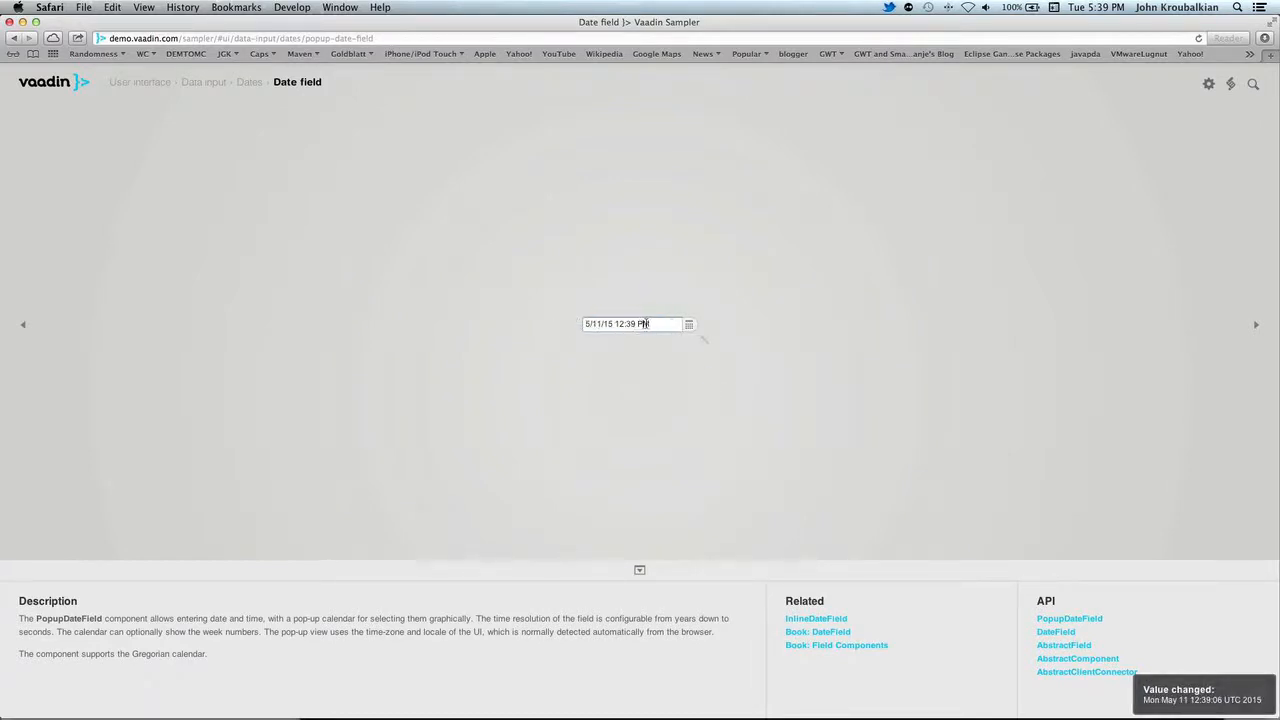
mouse_move(585, 217)
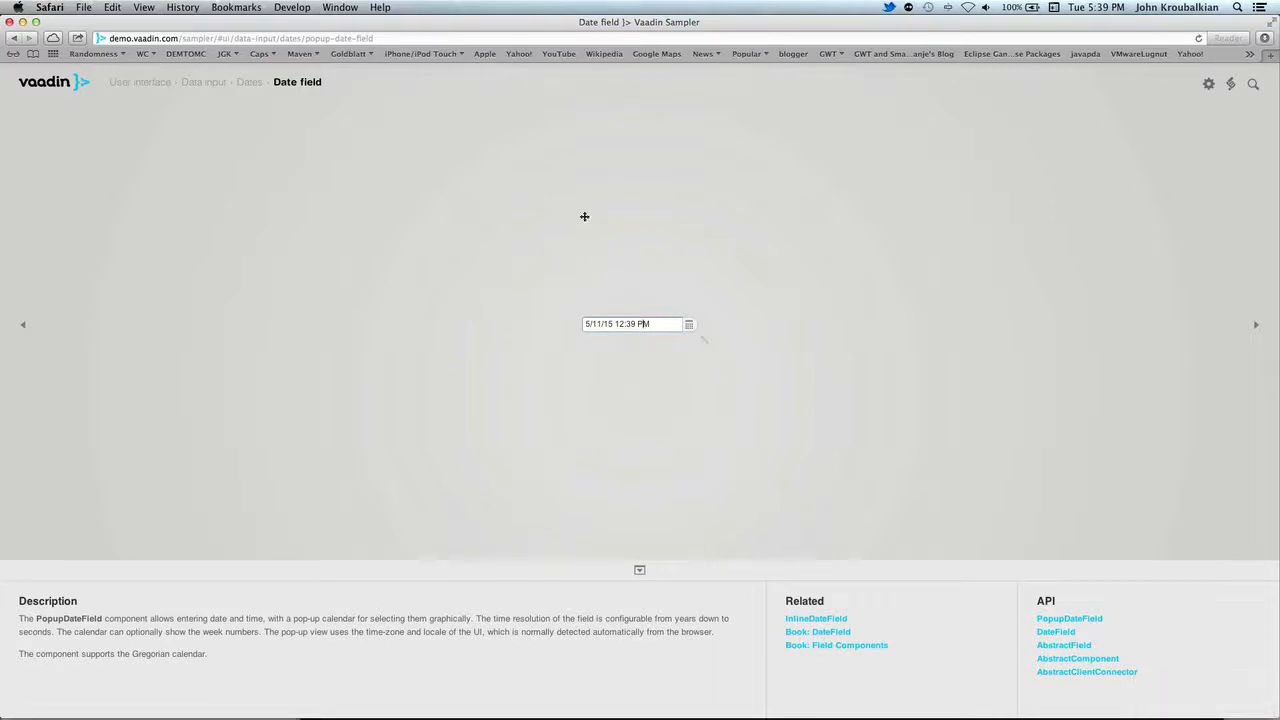
mouse_move(393, 223)
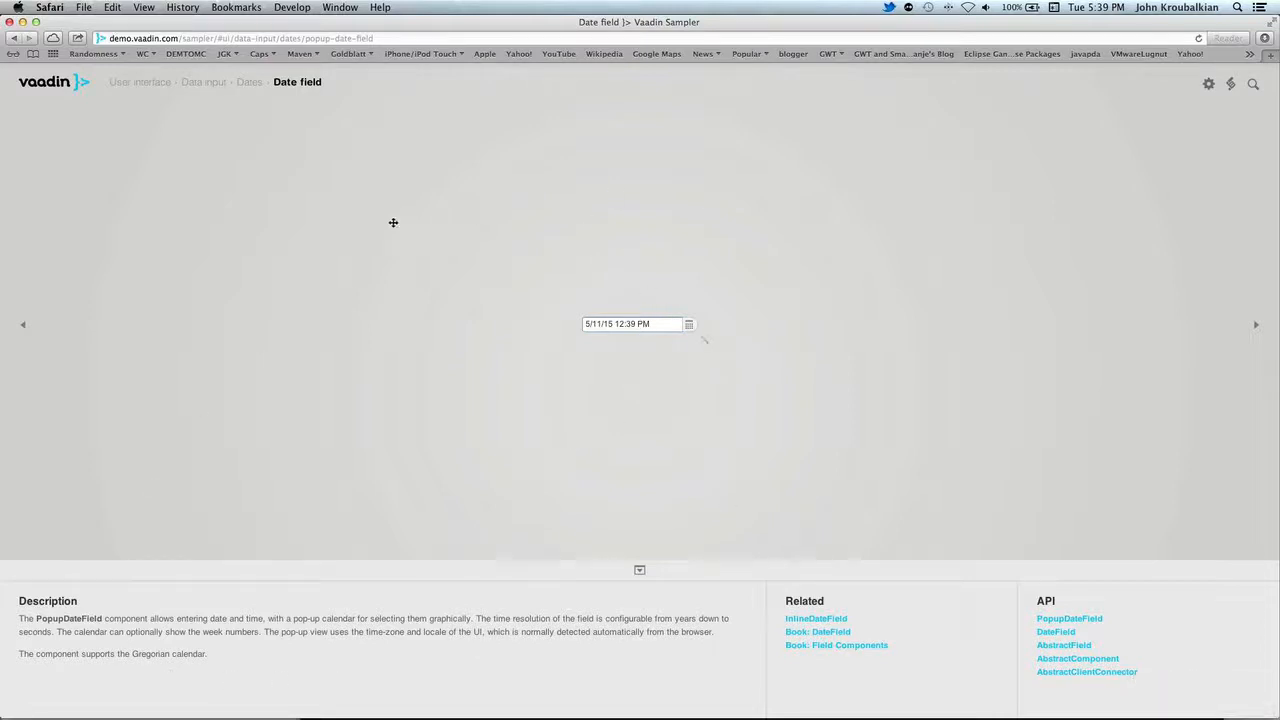
mouse_move(140, 390)
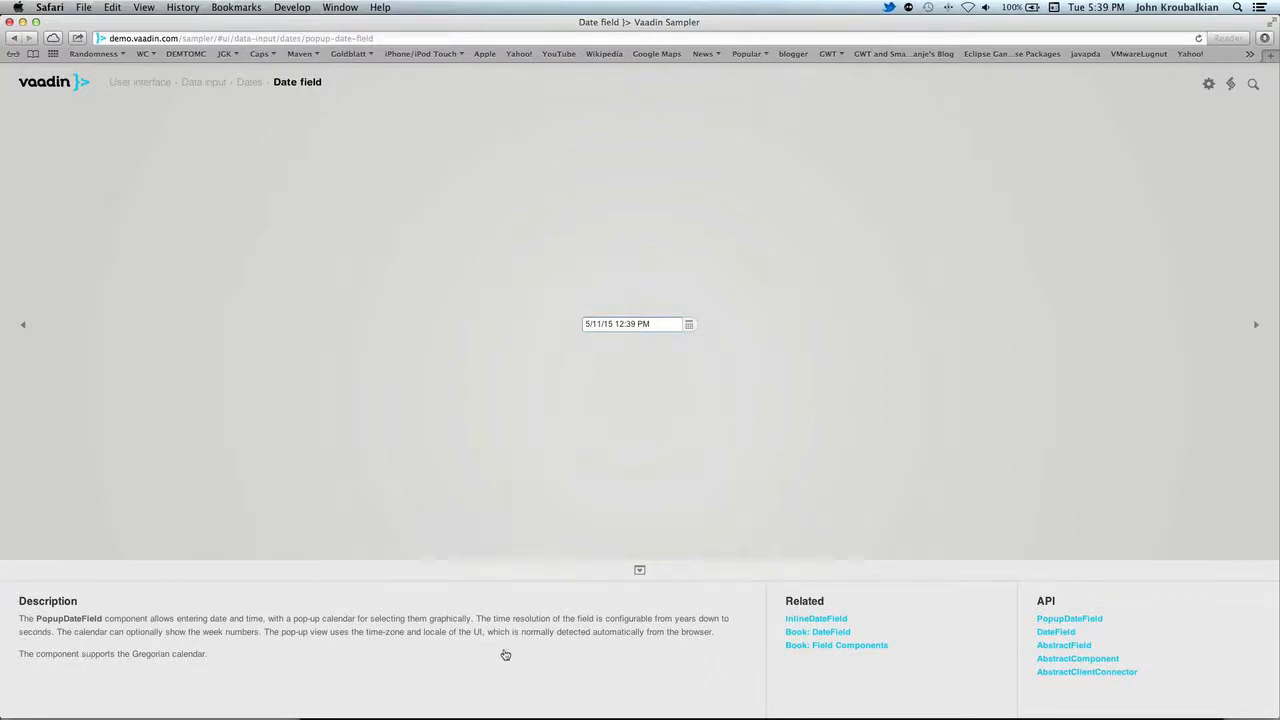
mouse_move(326, 680)
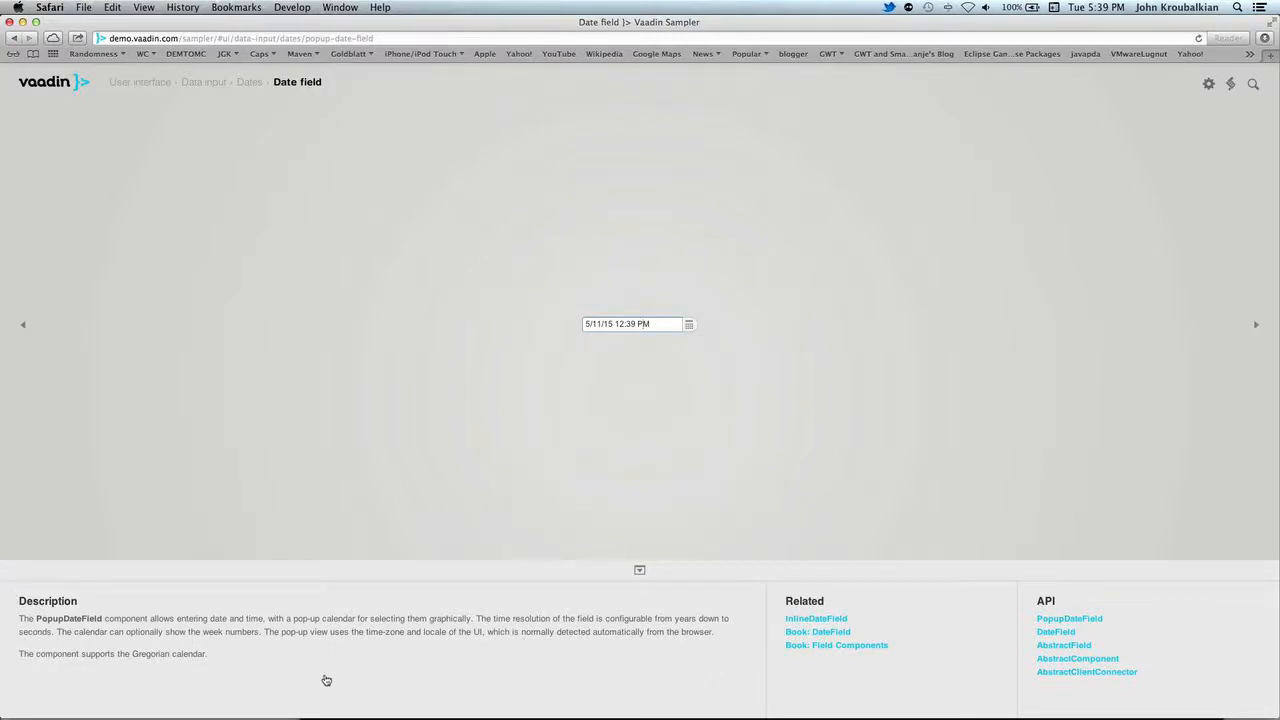
mouse_move(883, 613)
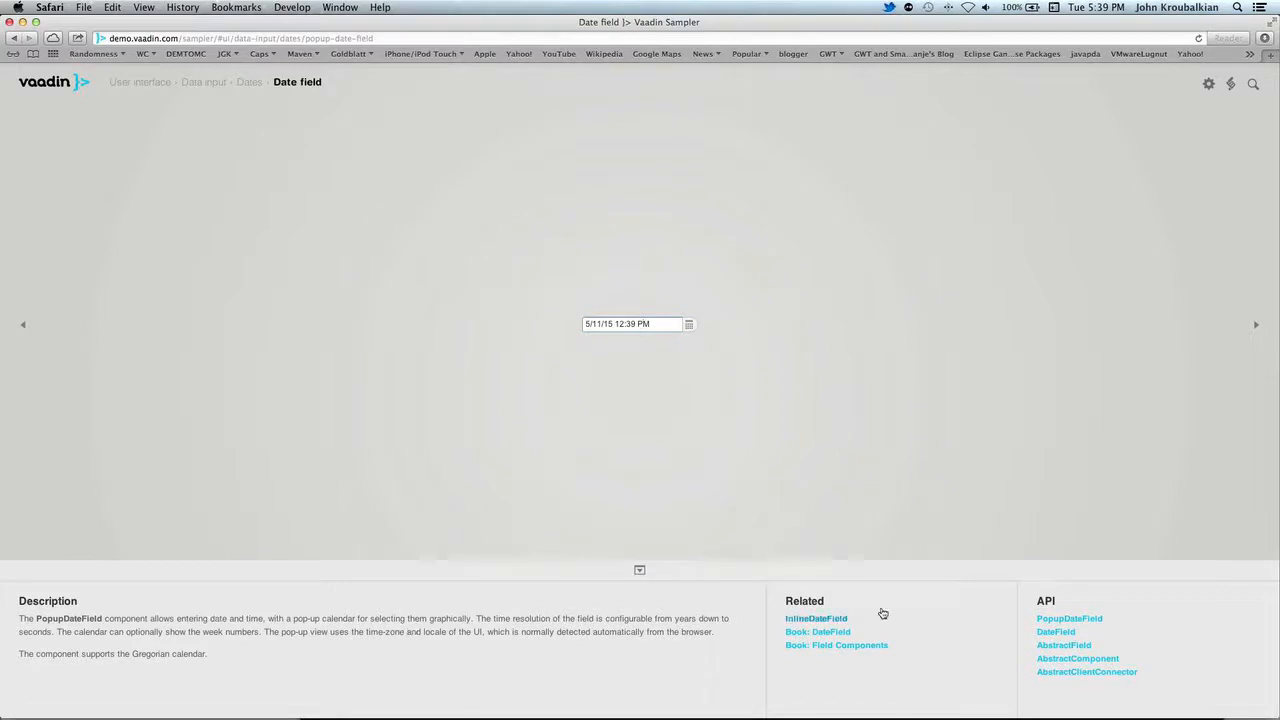
mouse_move(817, 601)
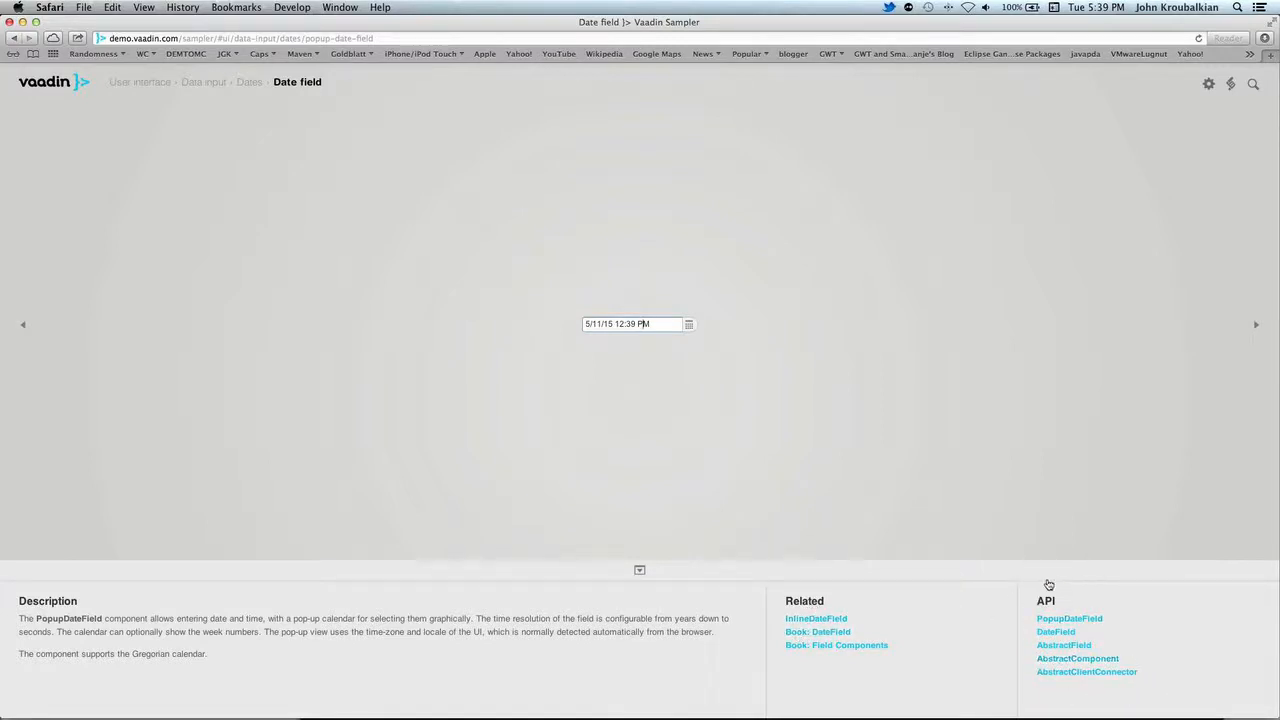
mouse_move(703, 340)
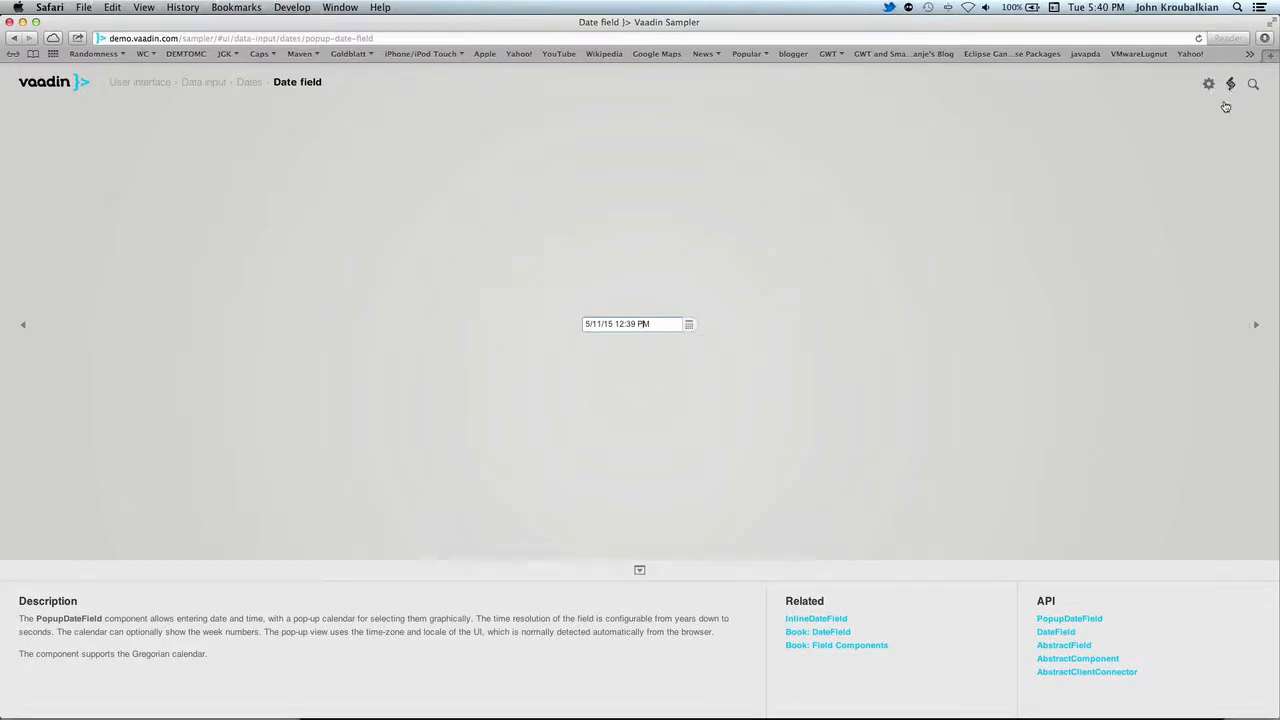
mouse_move(1235, 93)
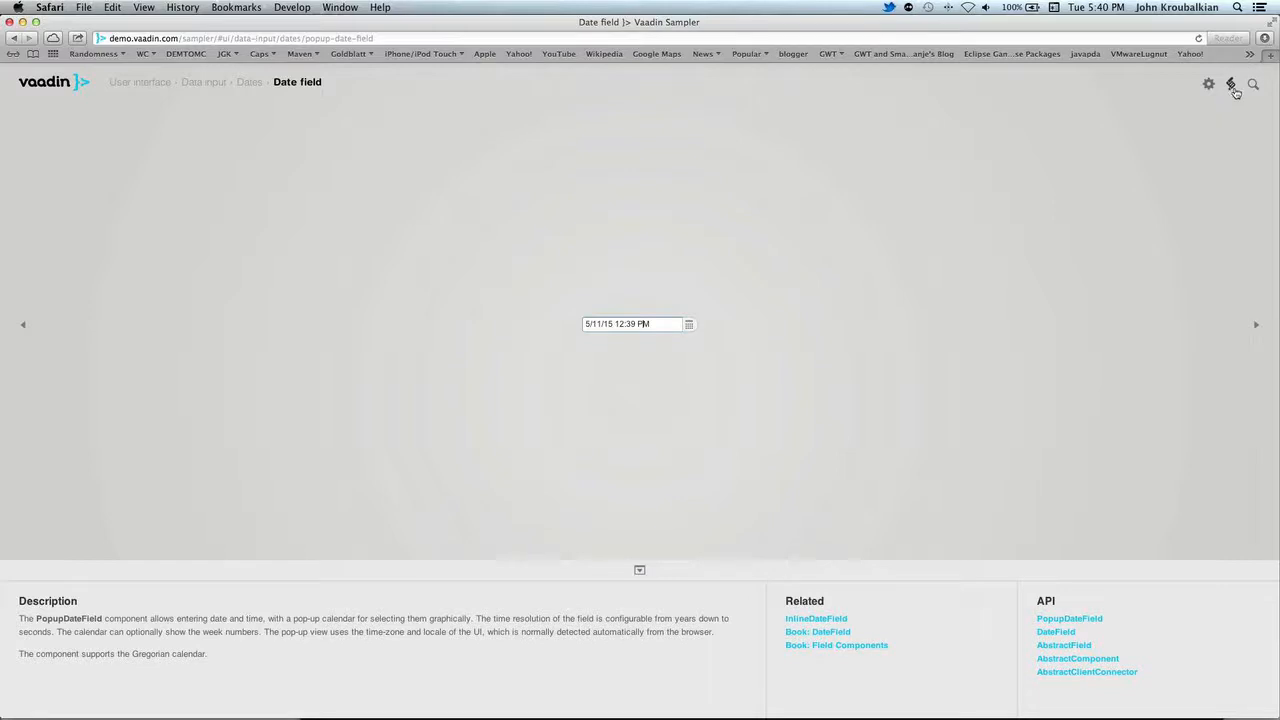
Step: Show the Date field sample's source code and select it for copying
click(1231, 84)
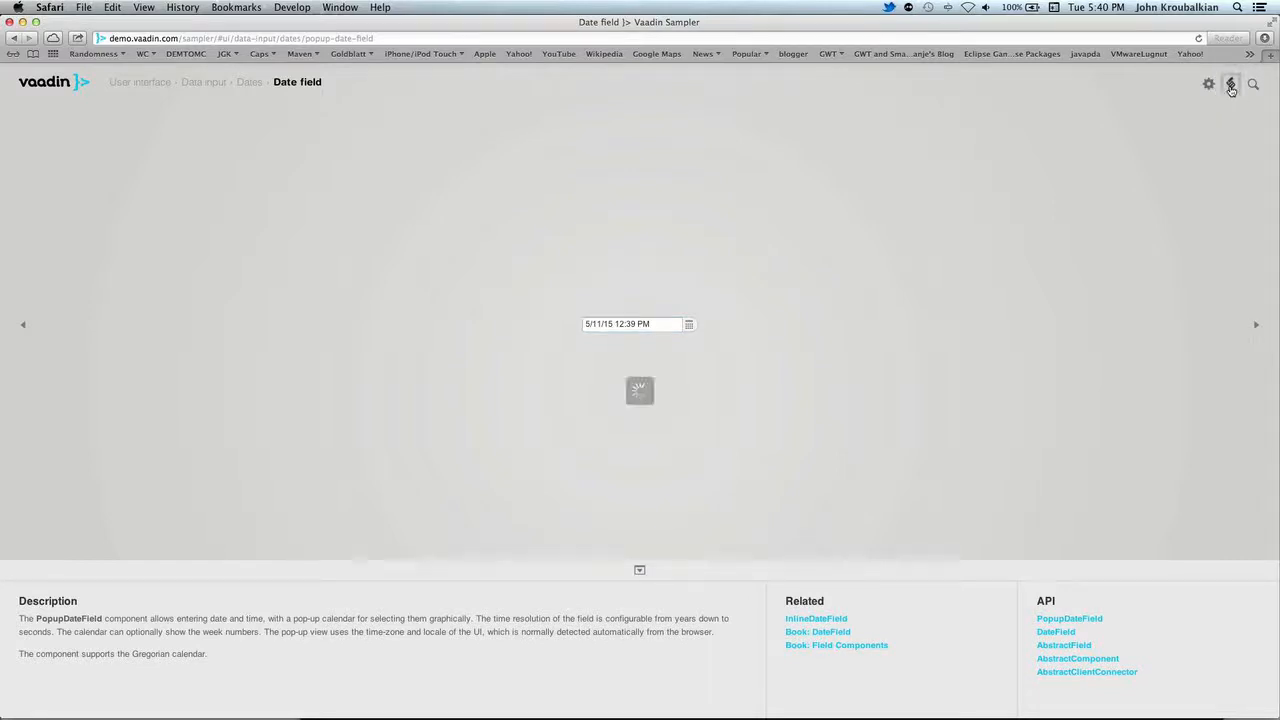
click(1231, 83)
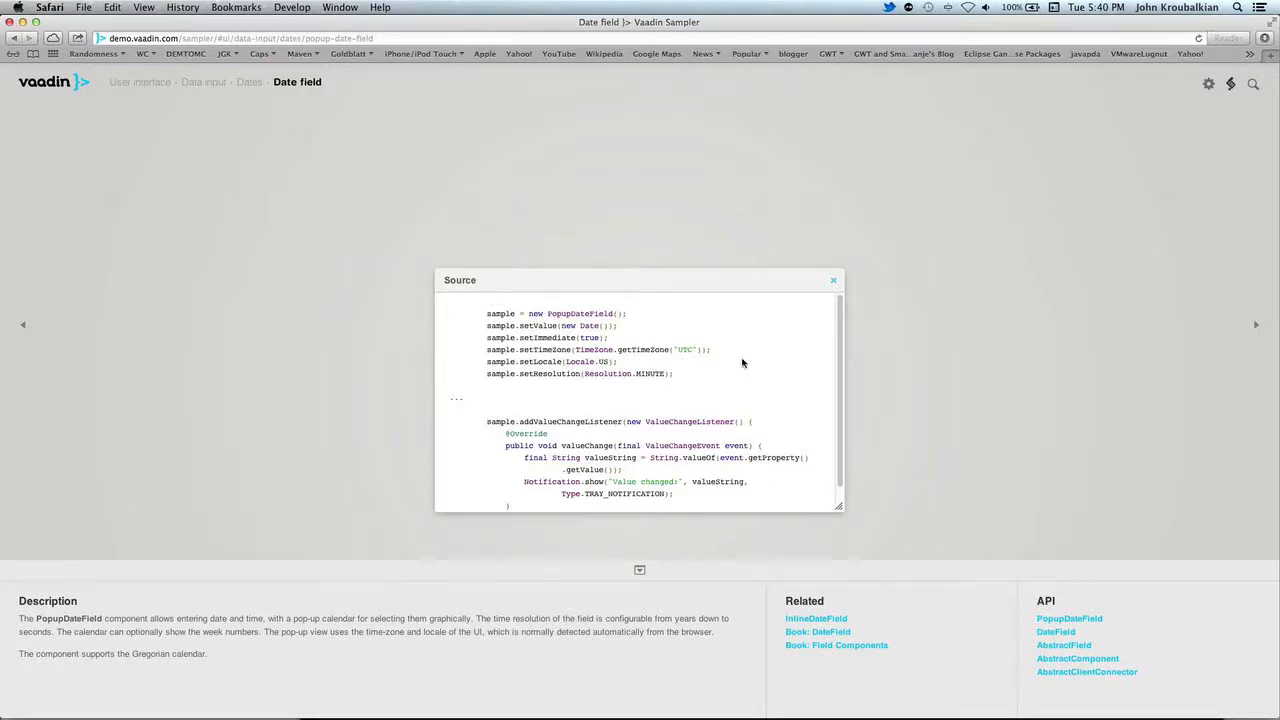
drag(843, 510, 860, 588)
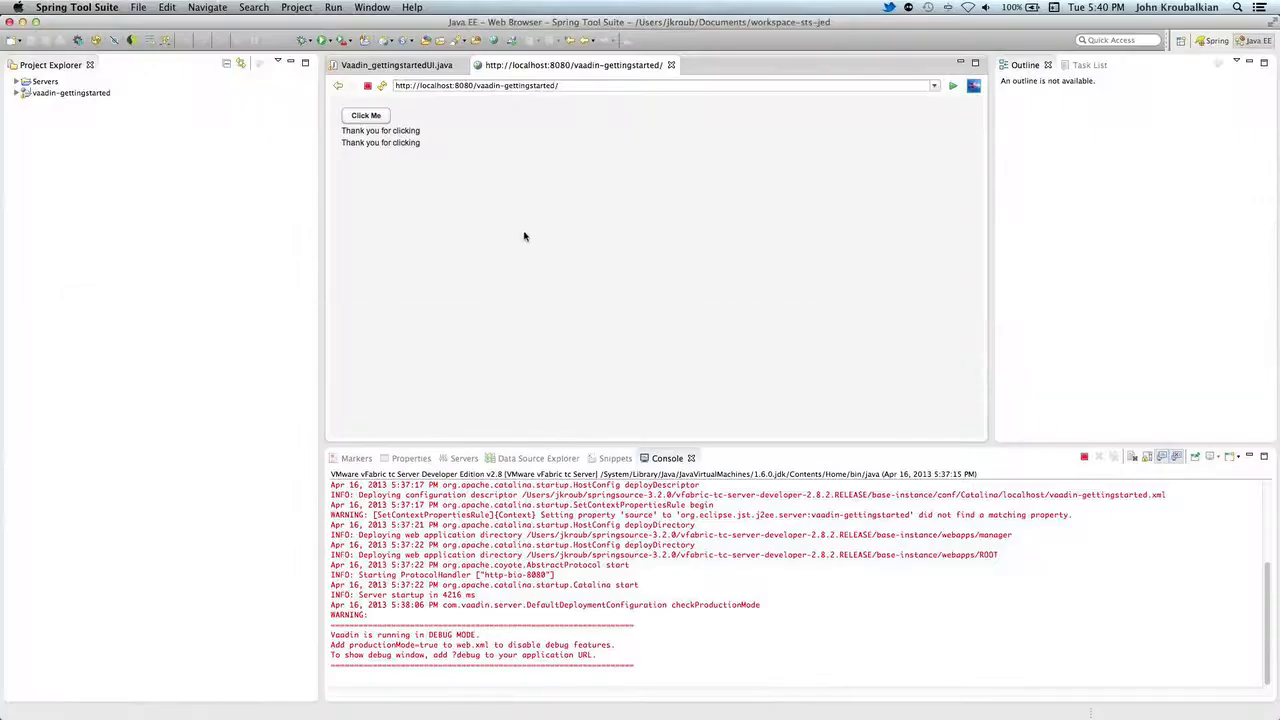
Step: Paste the PopupDateField sample with its ValueChangeListener into the UI class's init() method
click(395, 65)
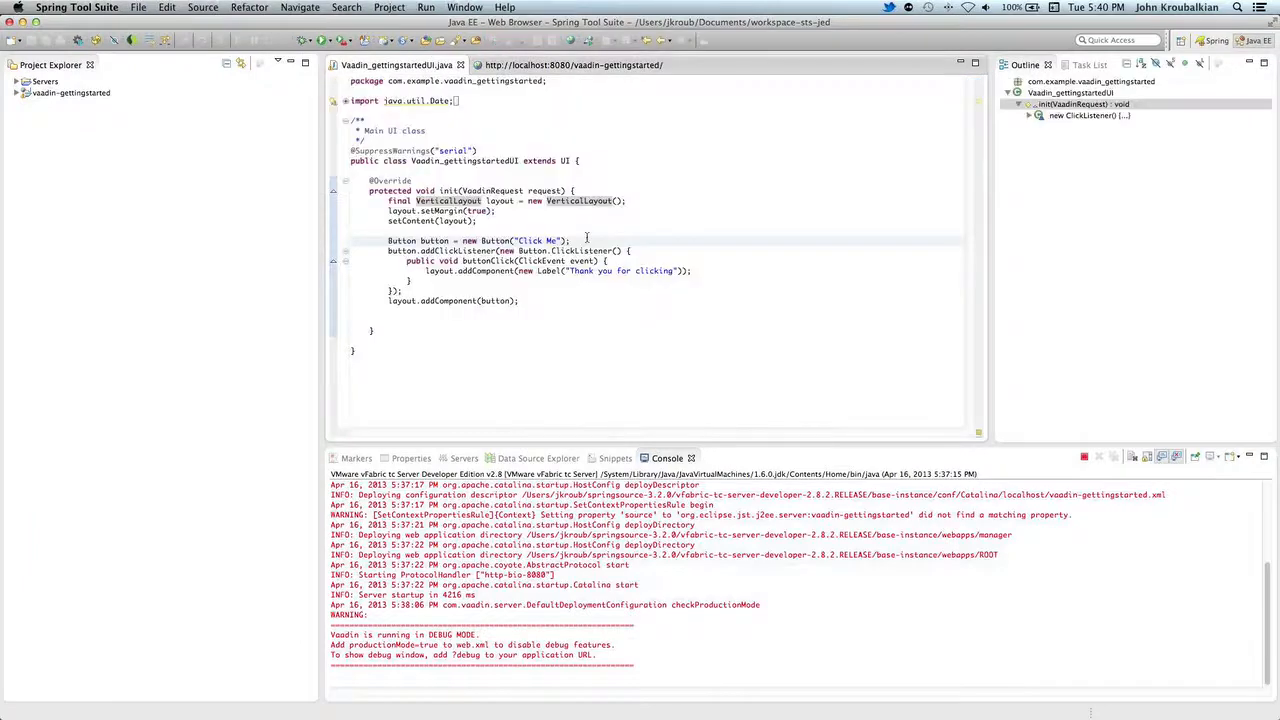
click(573, 241)
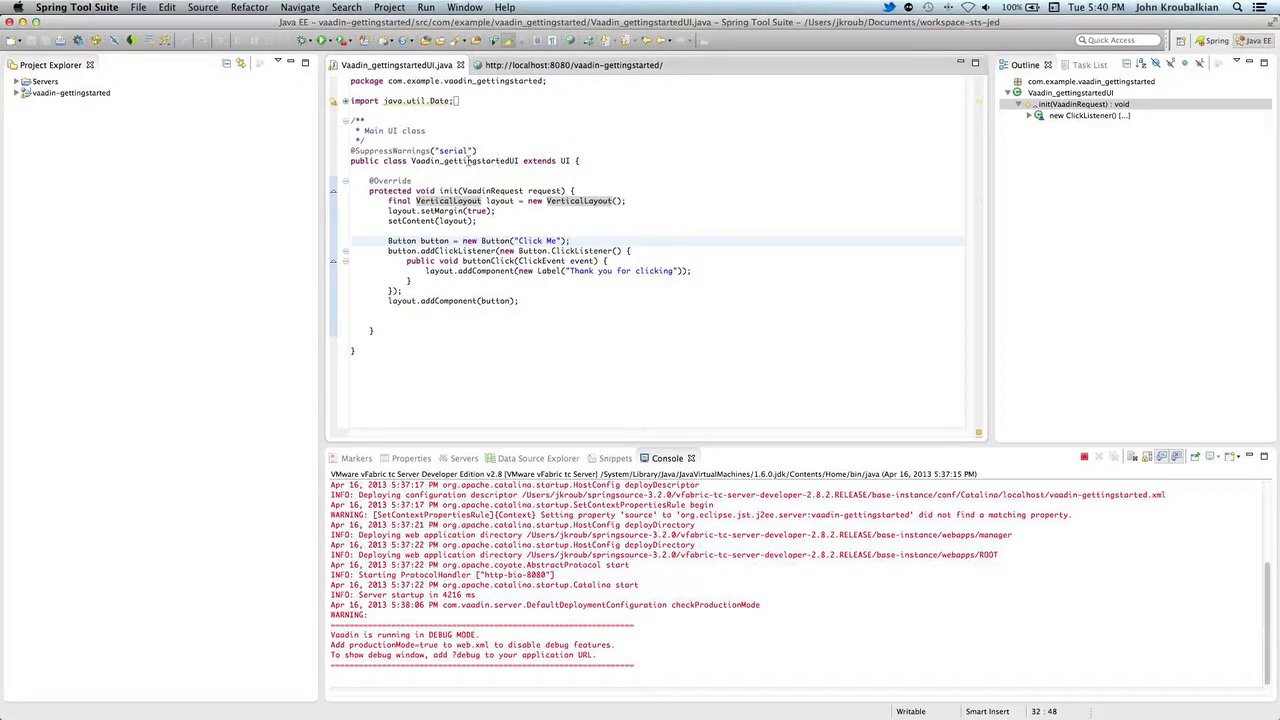
mouse_move(470, 160)
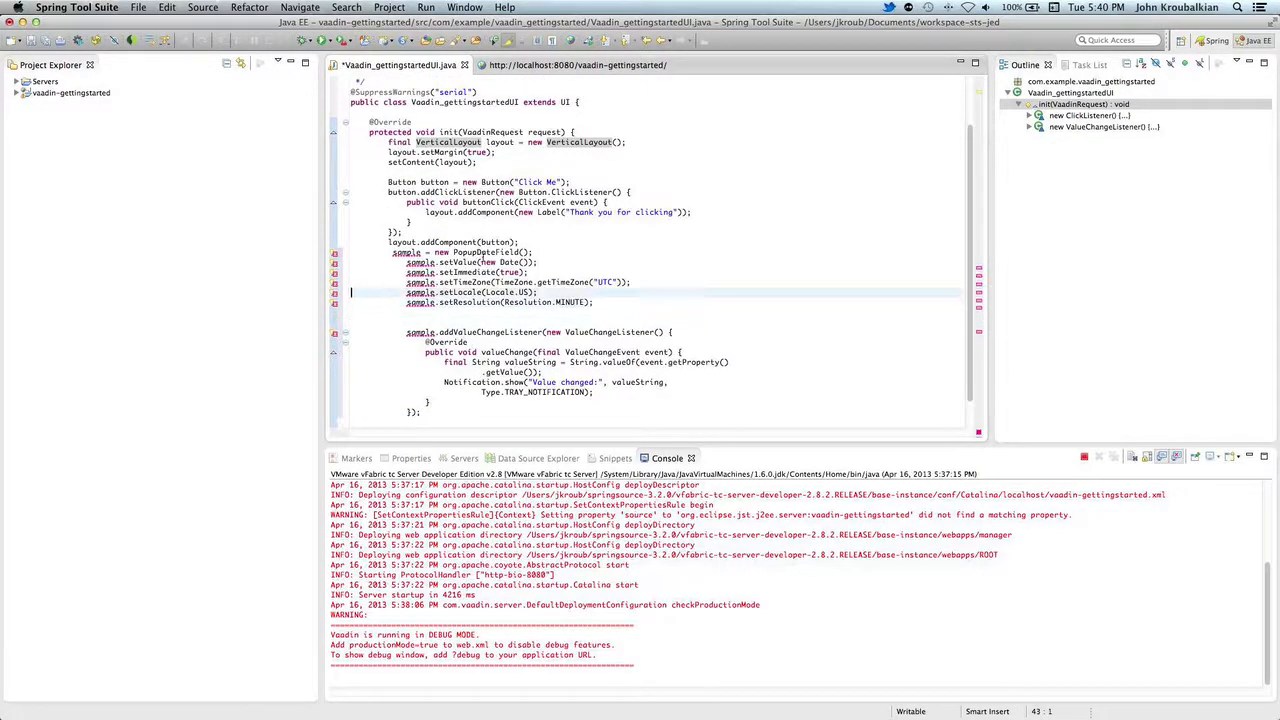
click(390, 252)
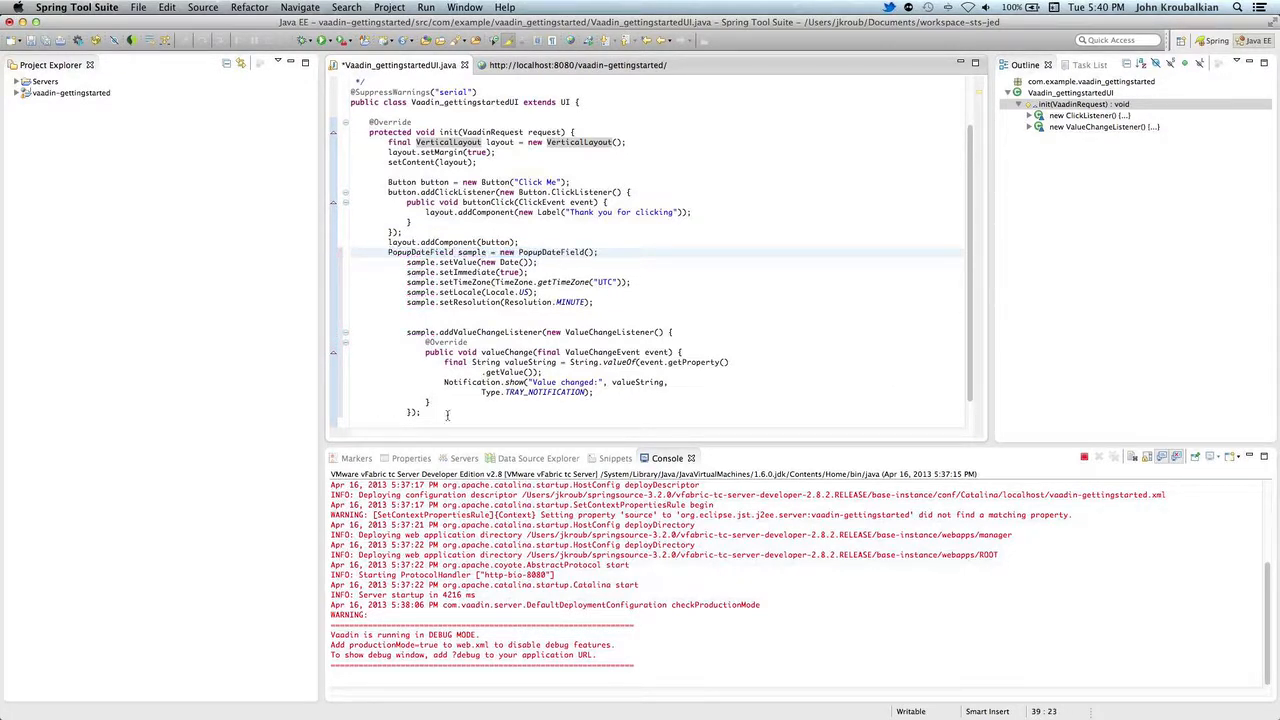
click(400, 242)
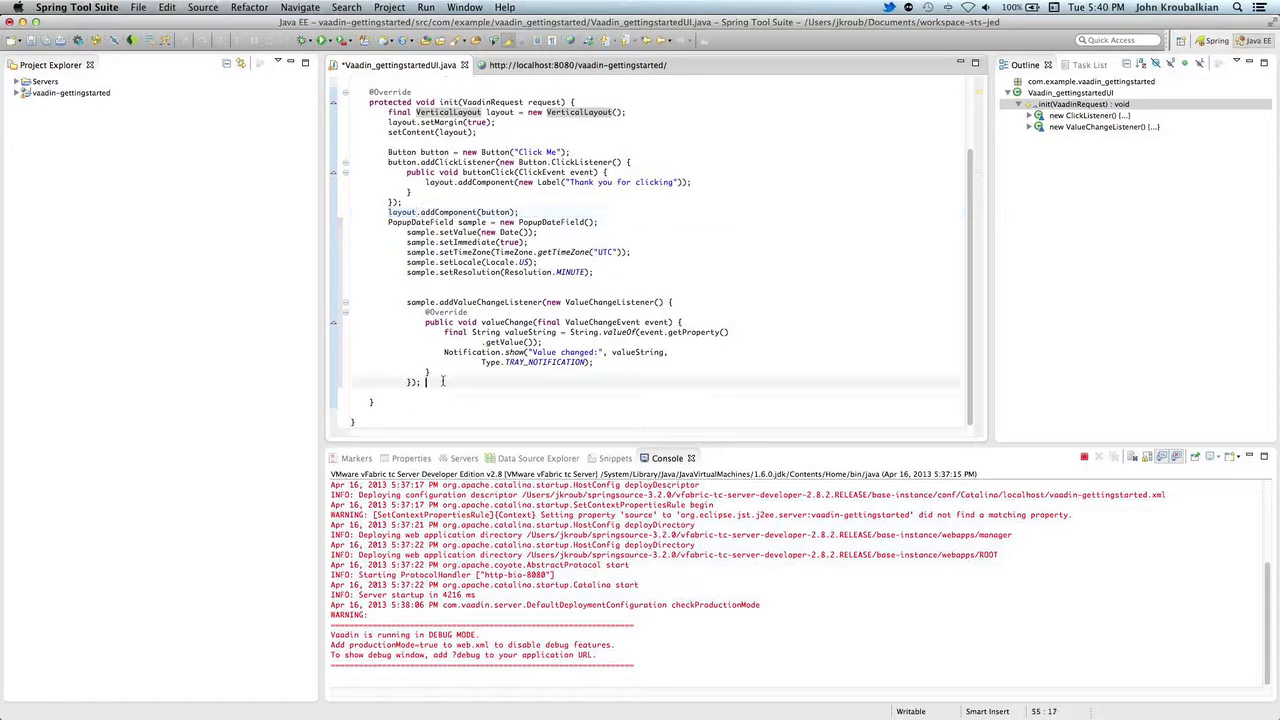
Step: Add layout.addComponent(sample) to init() and save the UI class
text(layout)
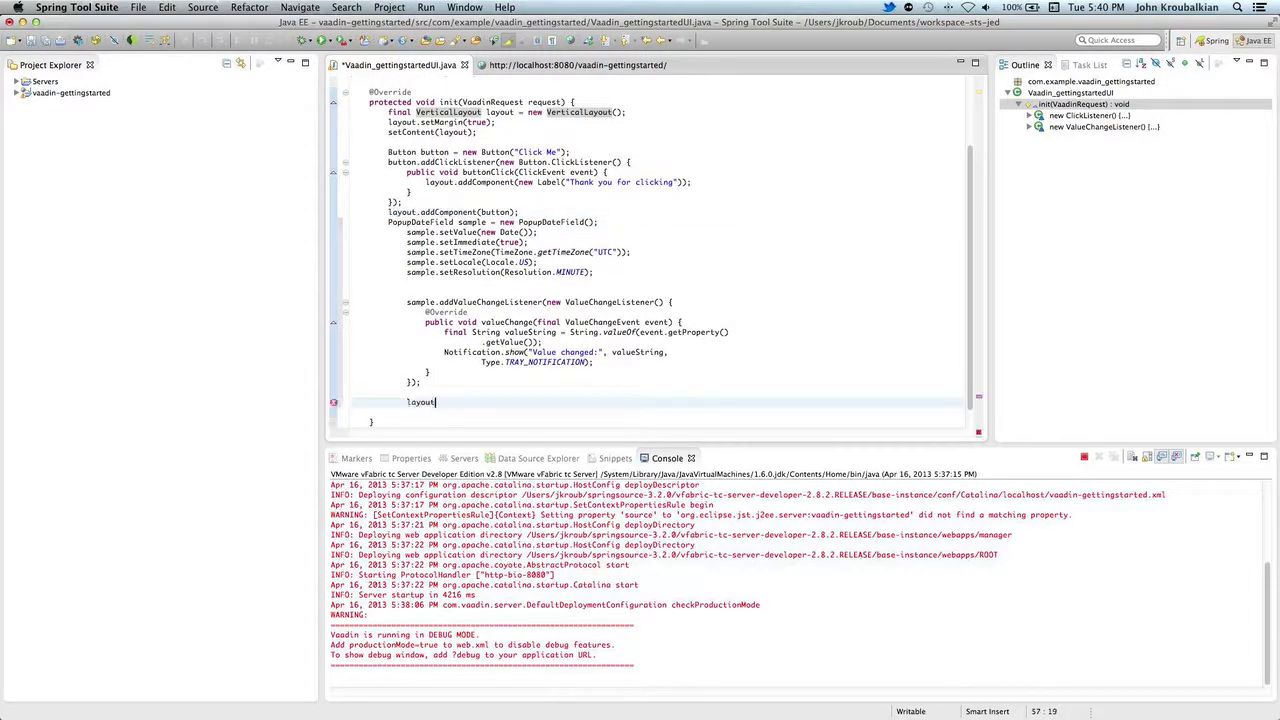
text(.addComponent(sample);)
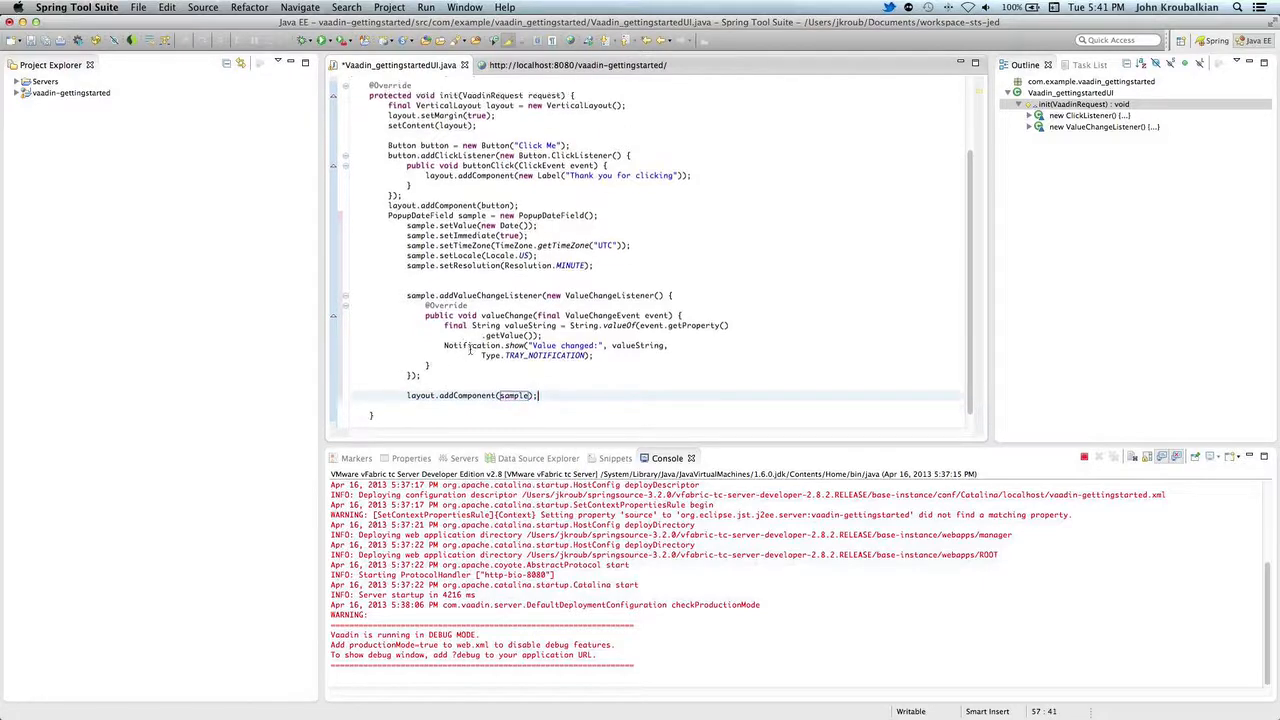
scroll(up, 3)
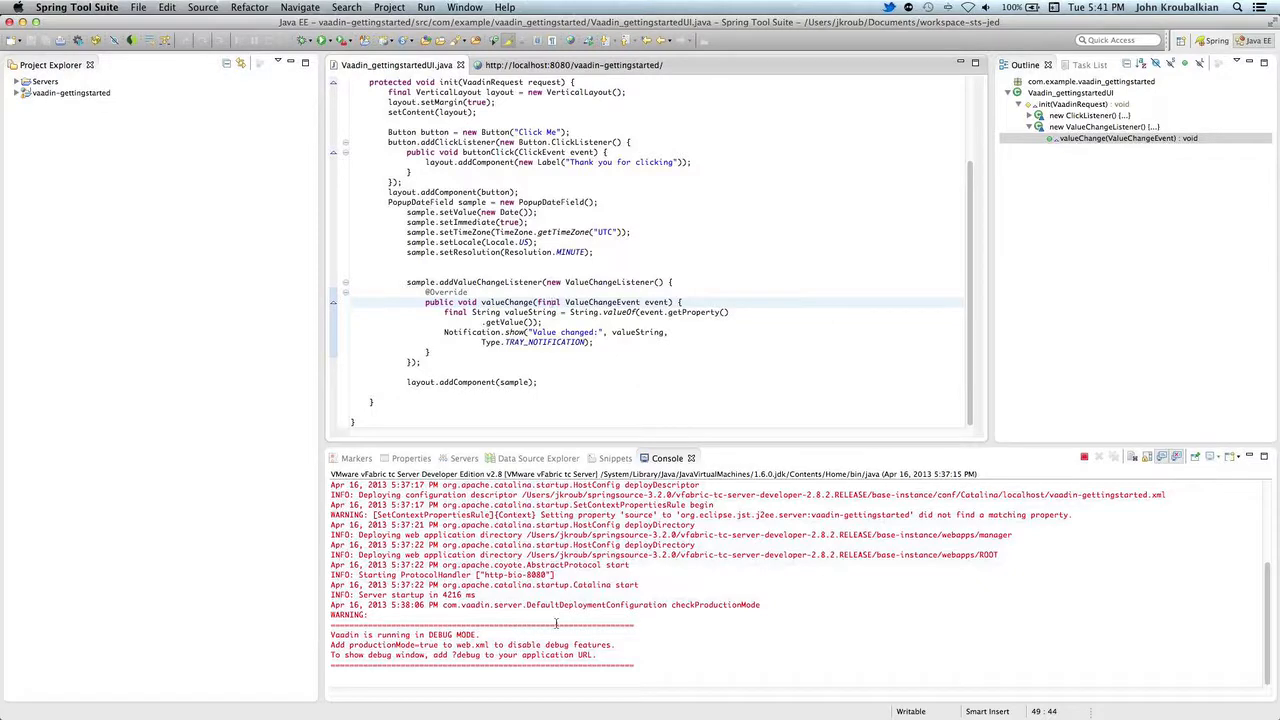
click(591, 162)
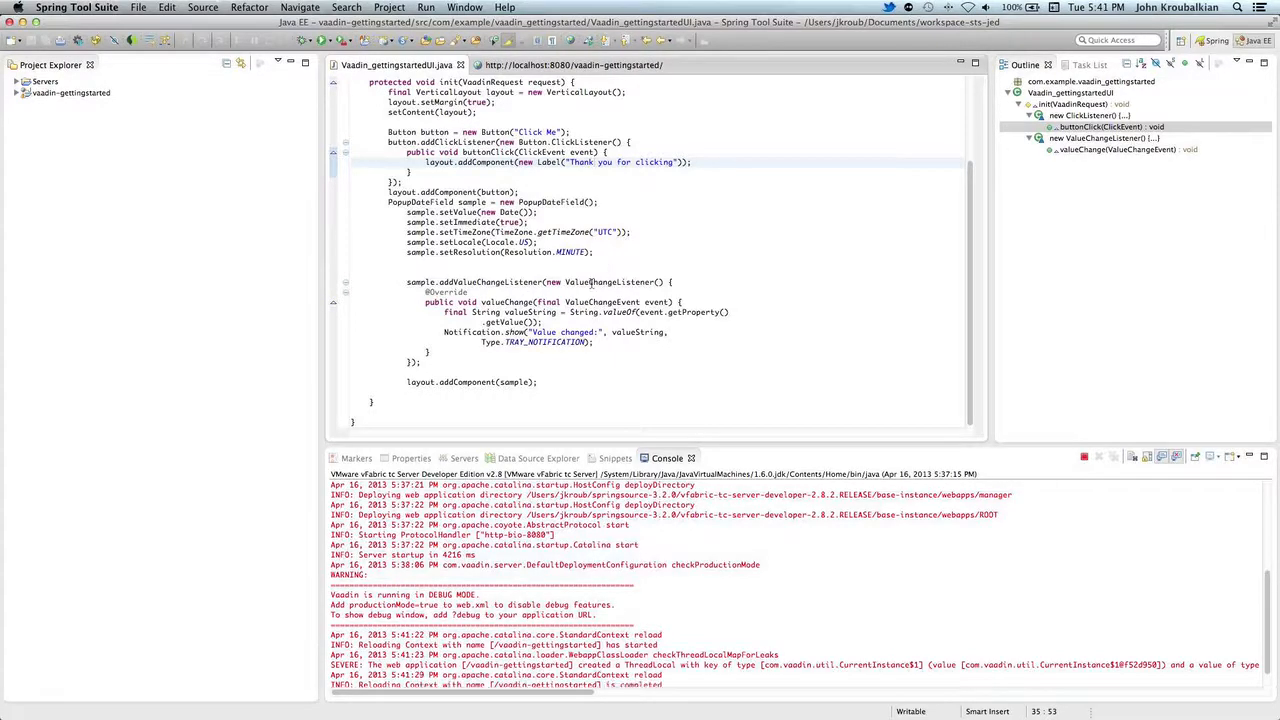
click(570, 65)
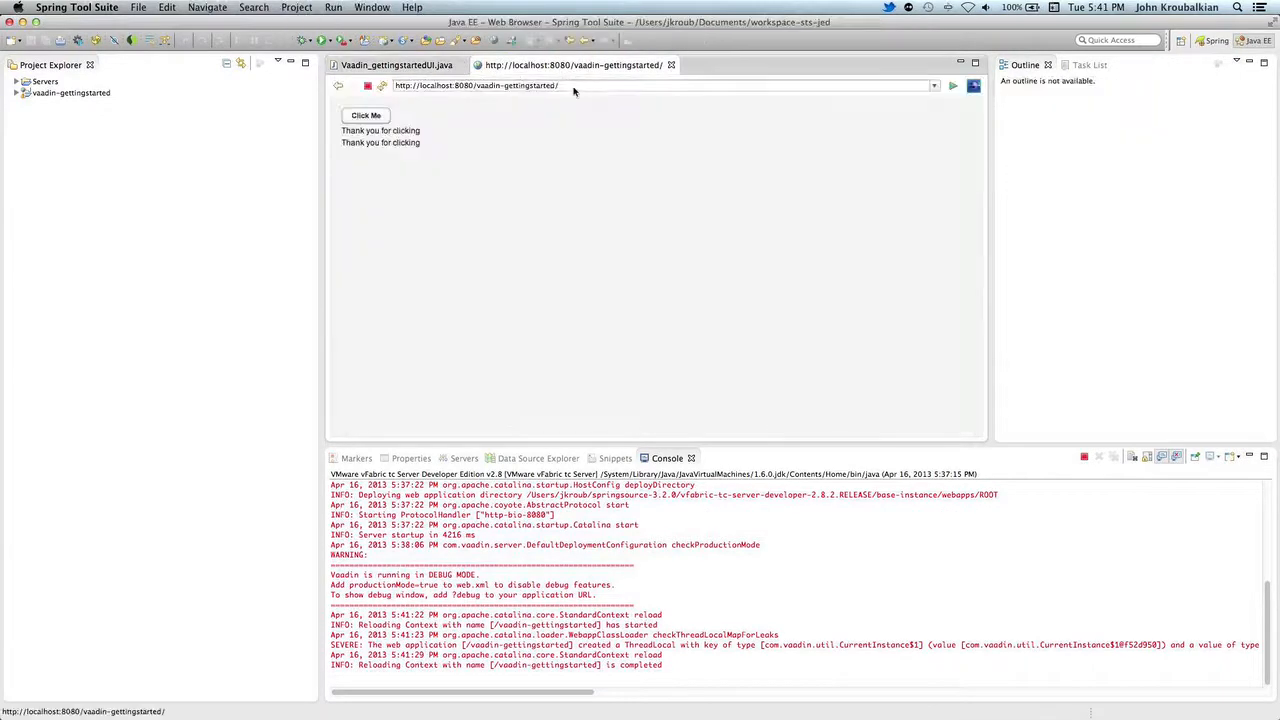
mouse_move(494, 143)
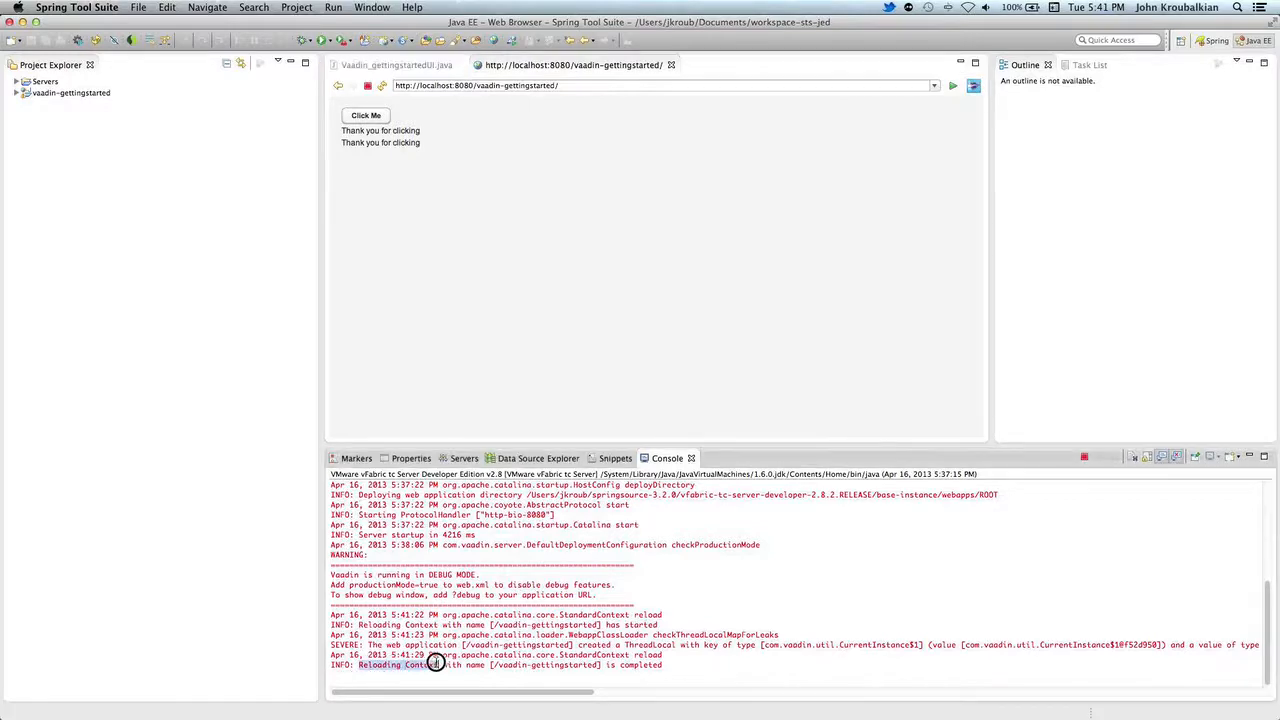
mouse_move(695, 602)
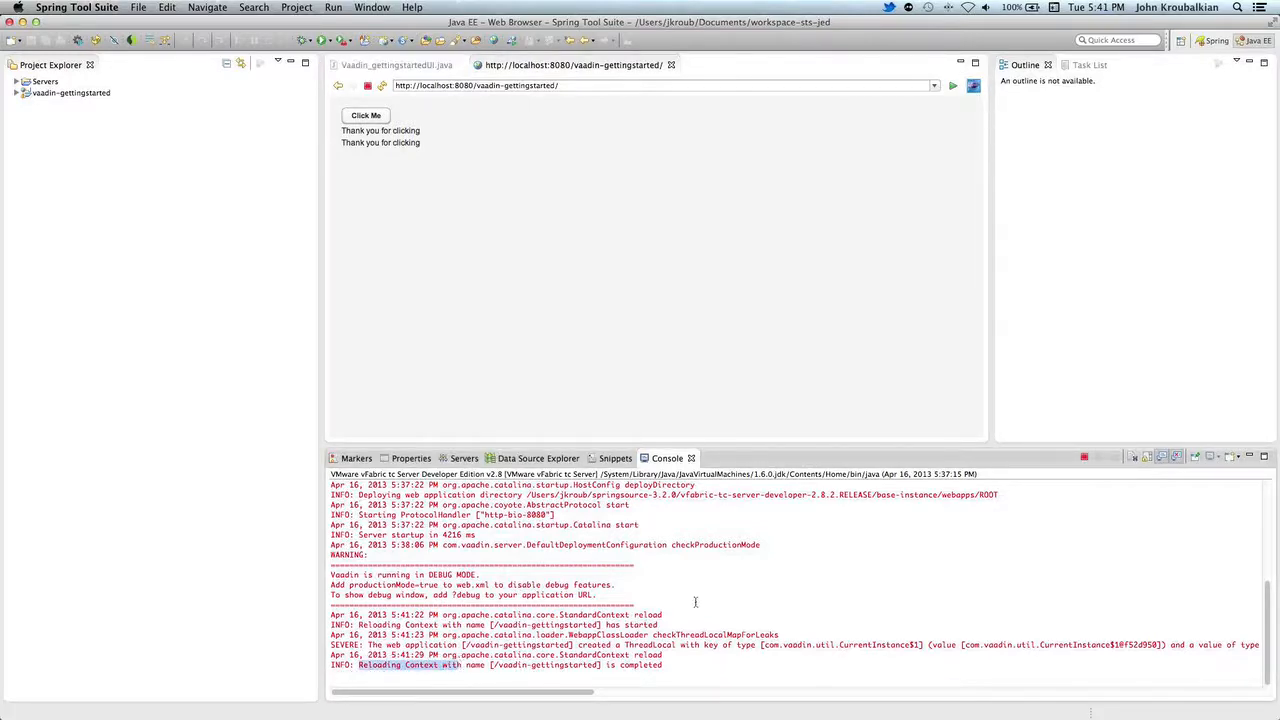
mouse_move(596, 250)
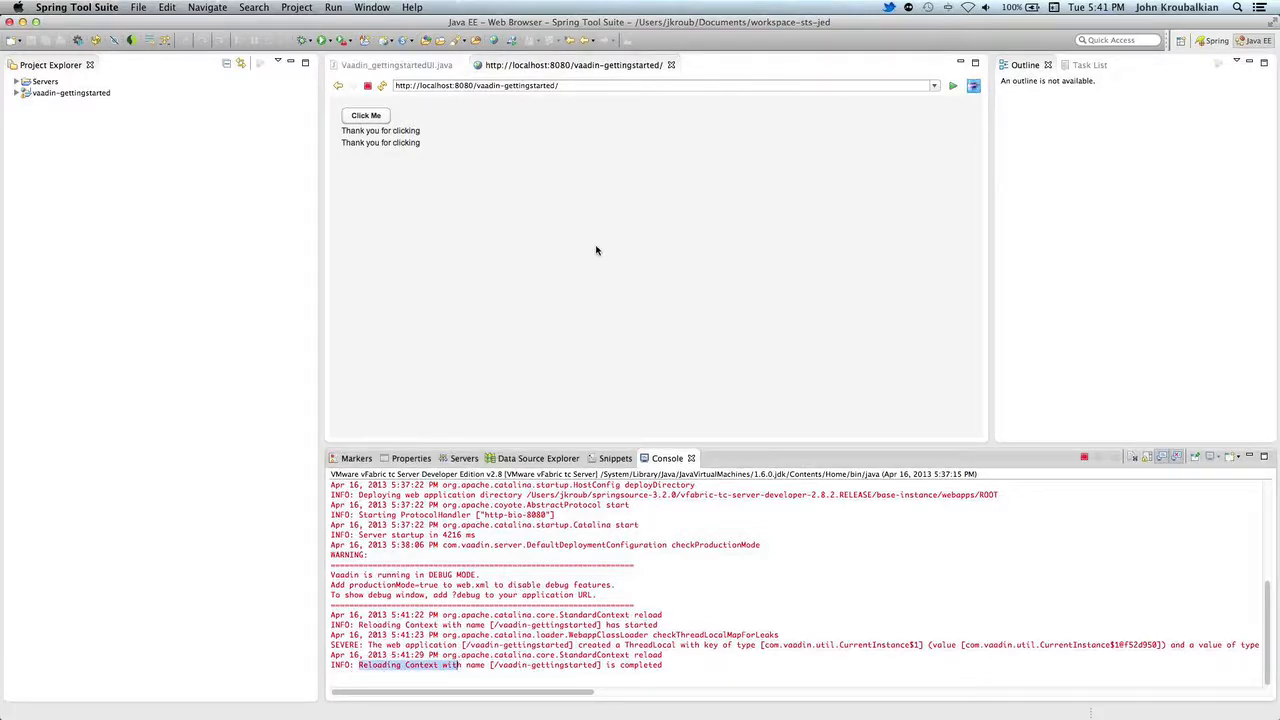
click(395, 65)
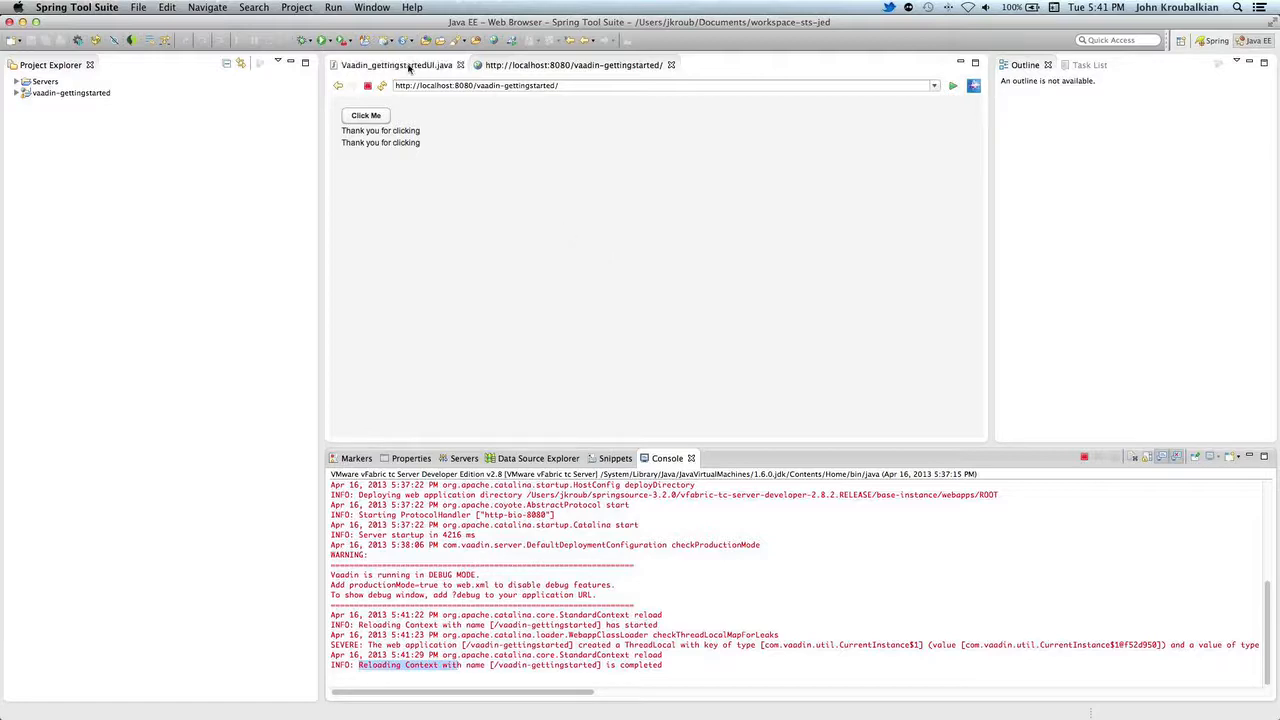
click(393, 65)
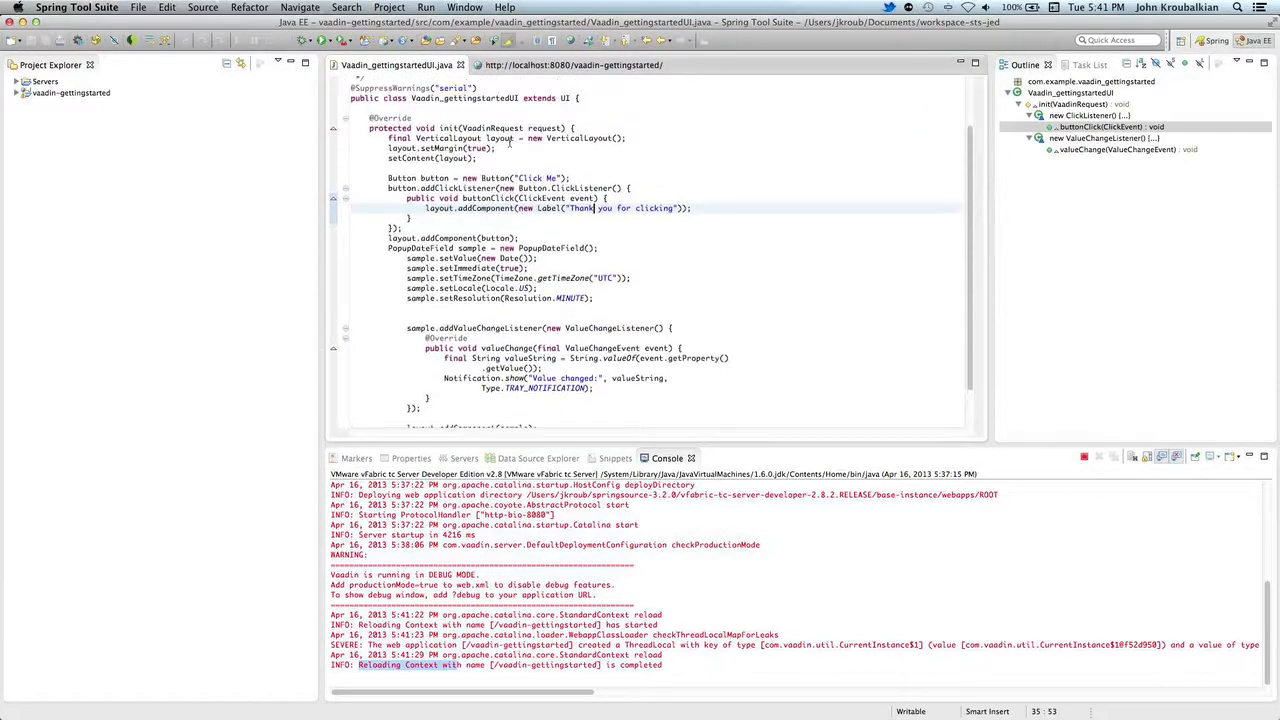
scroll(up, 3)
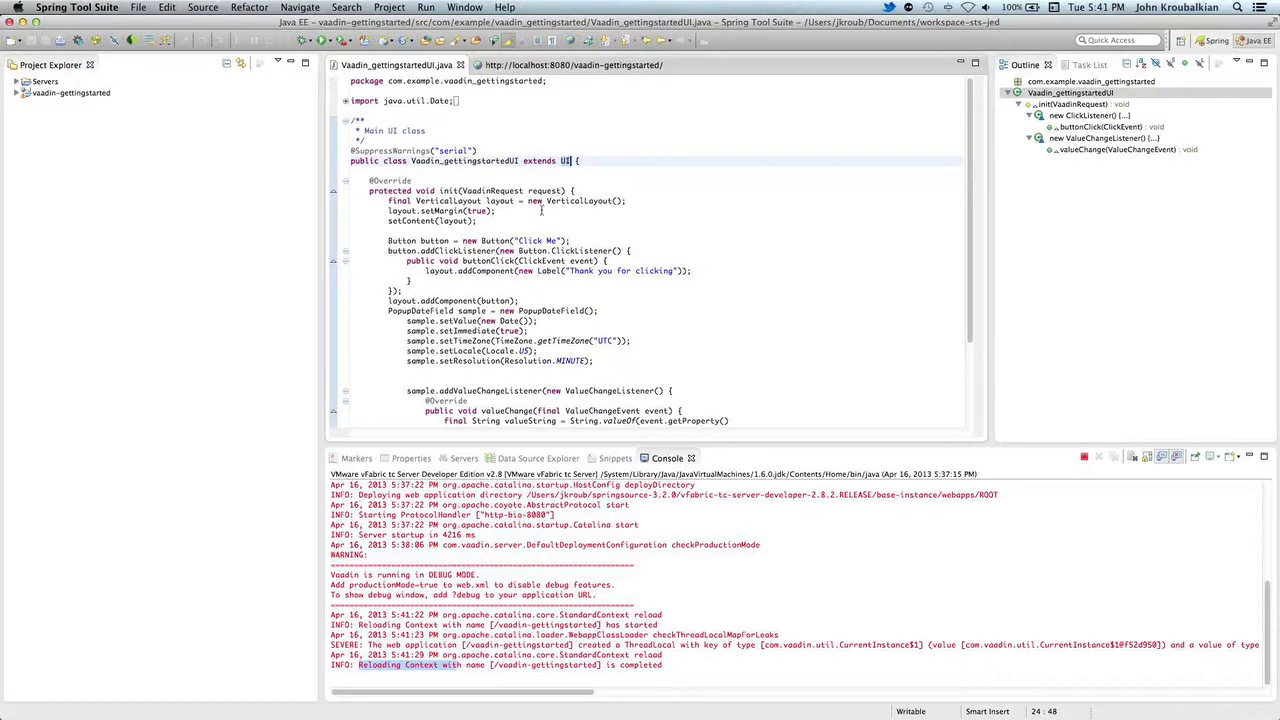
scroll(up, 3)
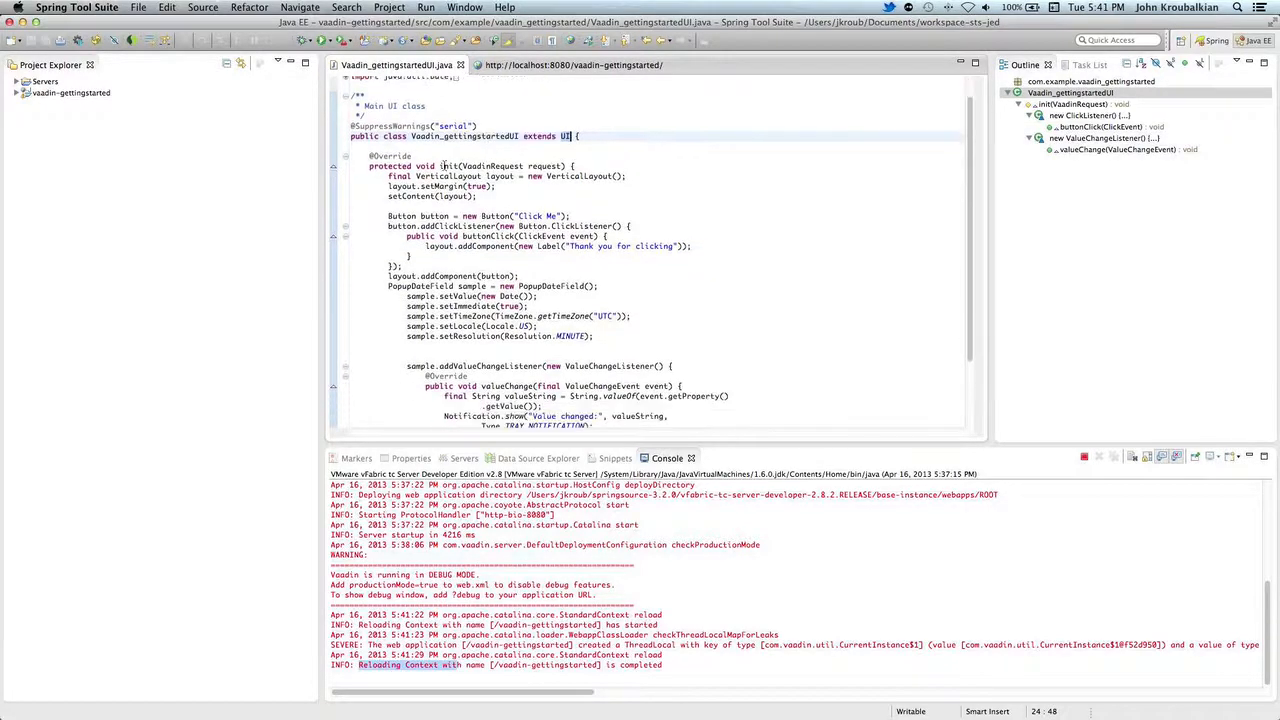
click(445, 166)
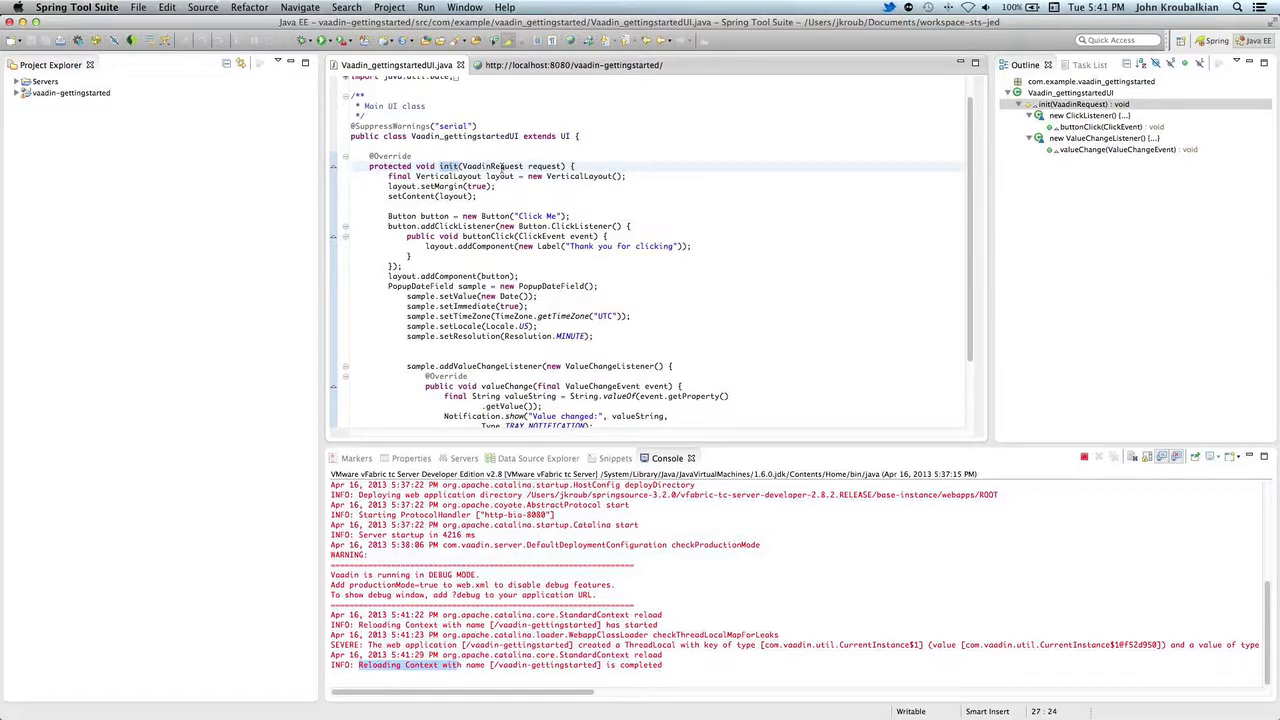
scroll(down, 3)
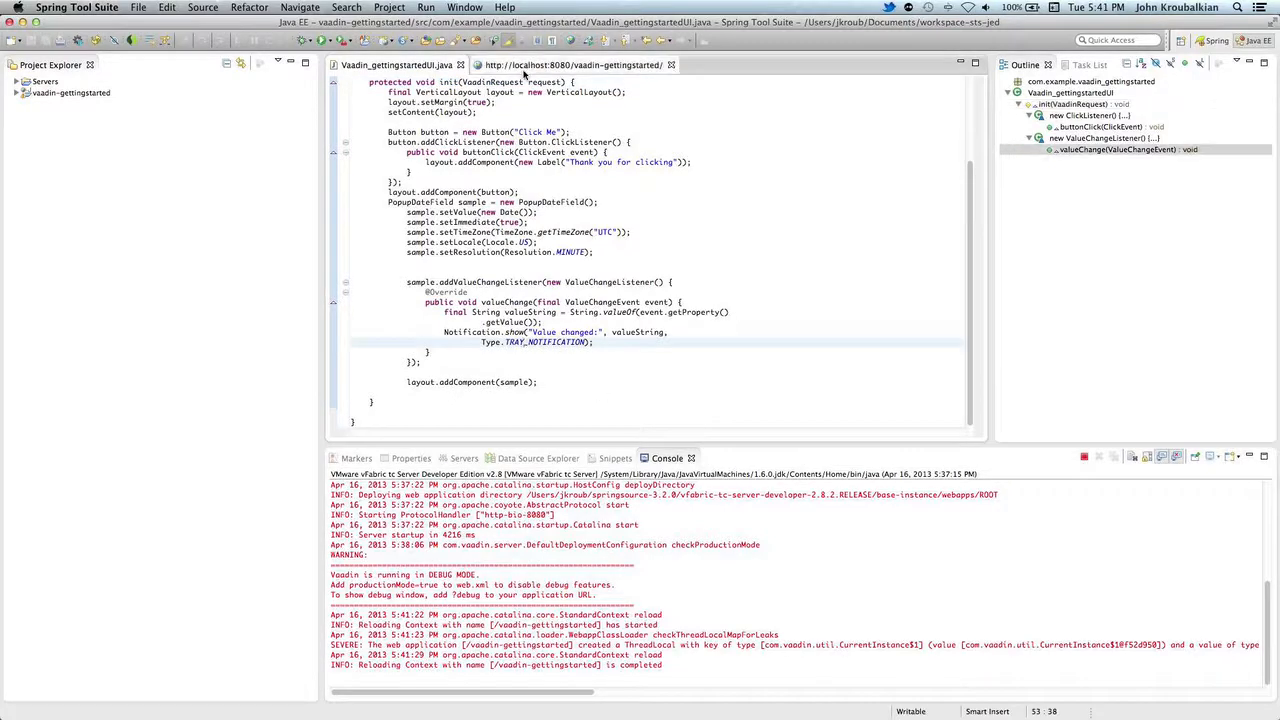
Step: Refresh the app in the browser tab and set the date field to April 8
click(575, 65)
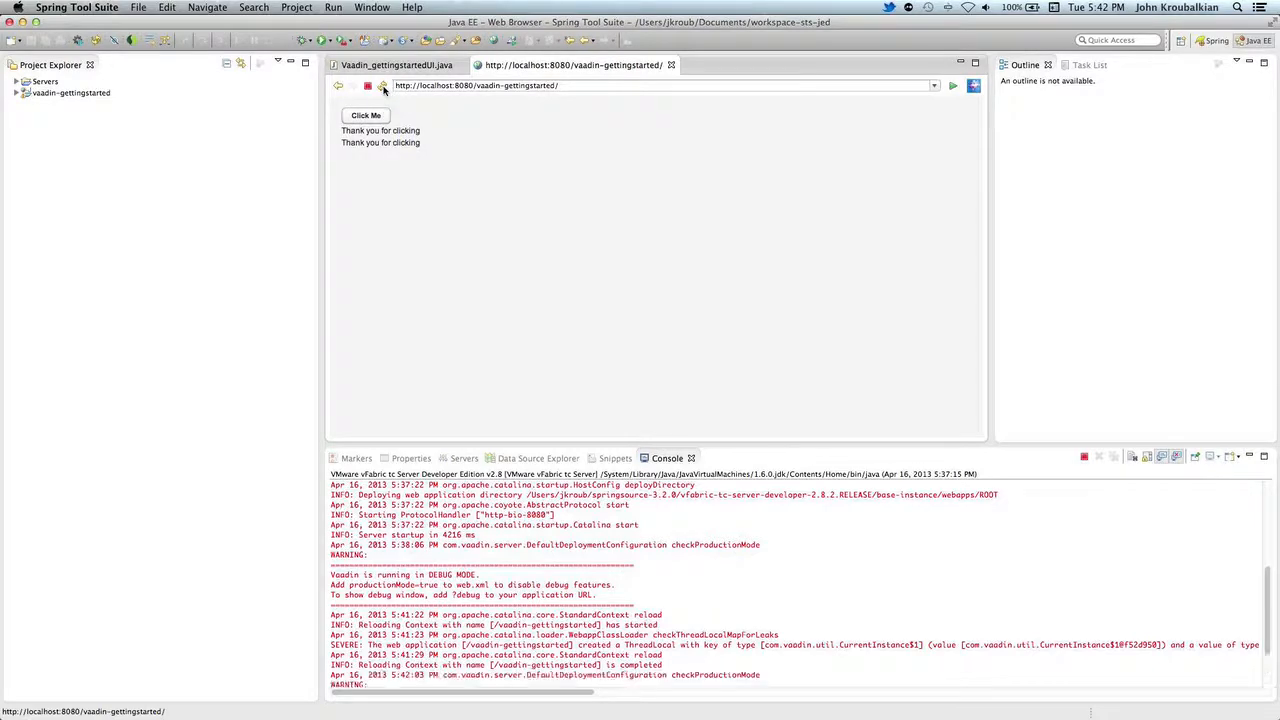
click(365, 115)
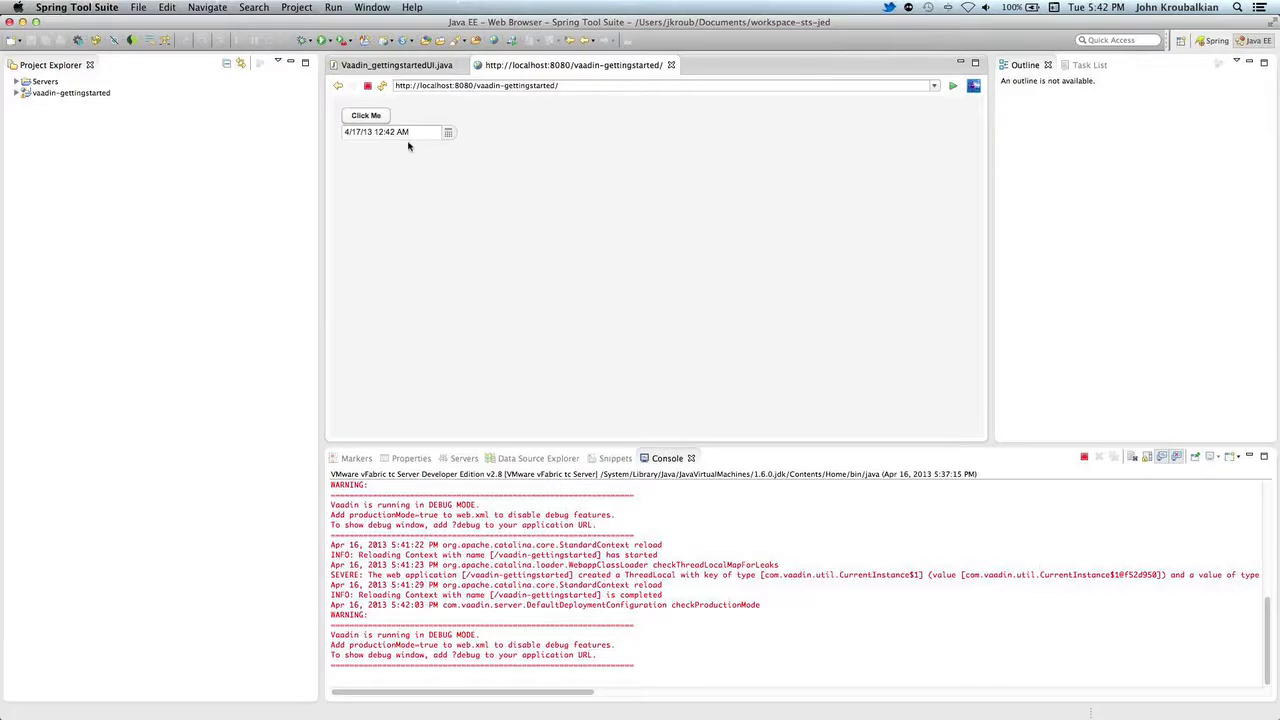
click(448, 132)
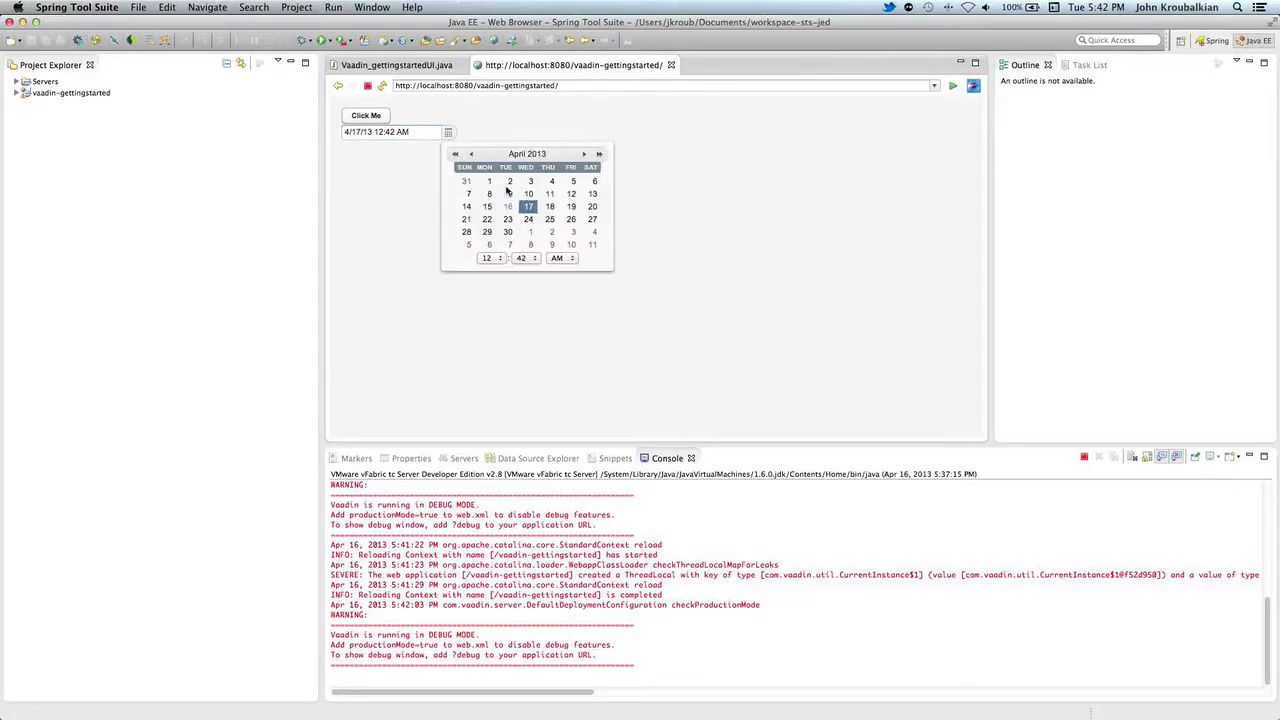
click(487, 219)
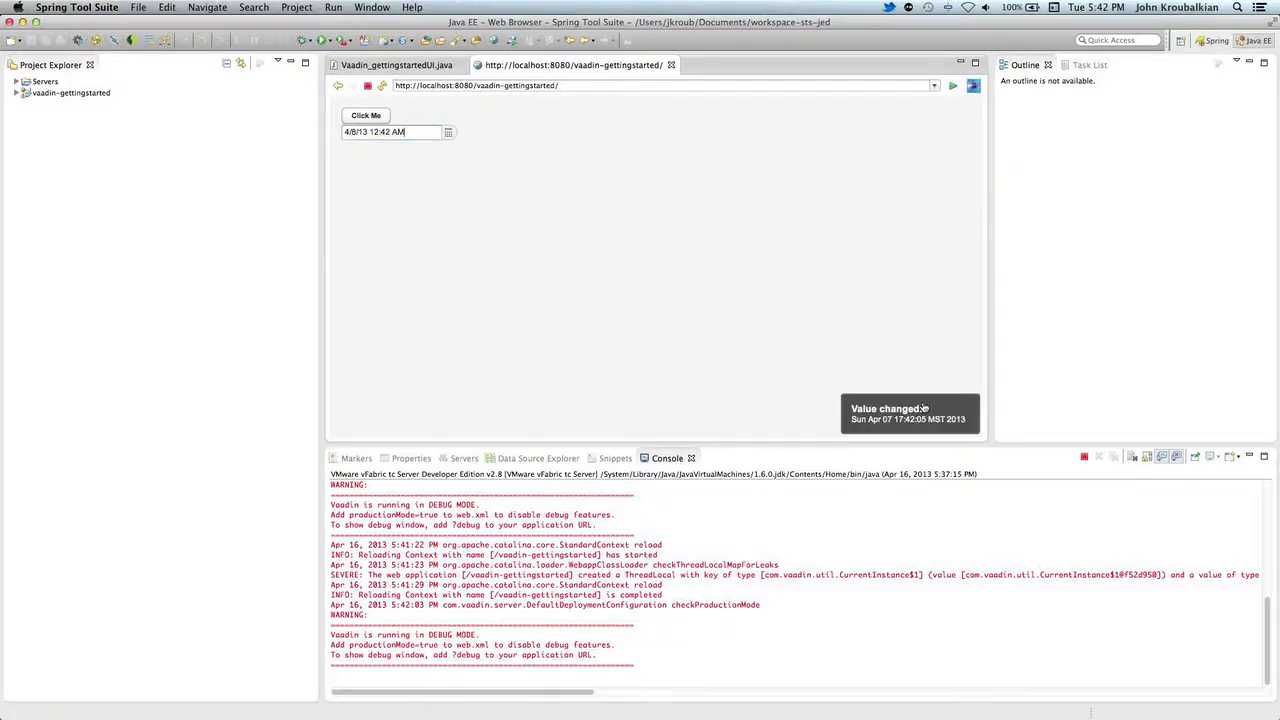
mouse_move(903, 386)
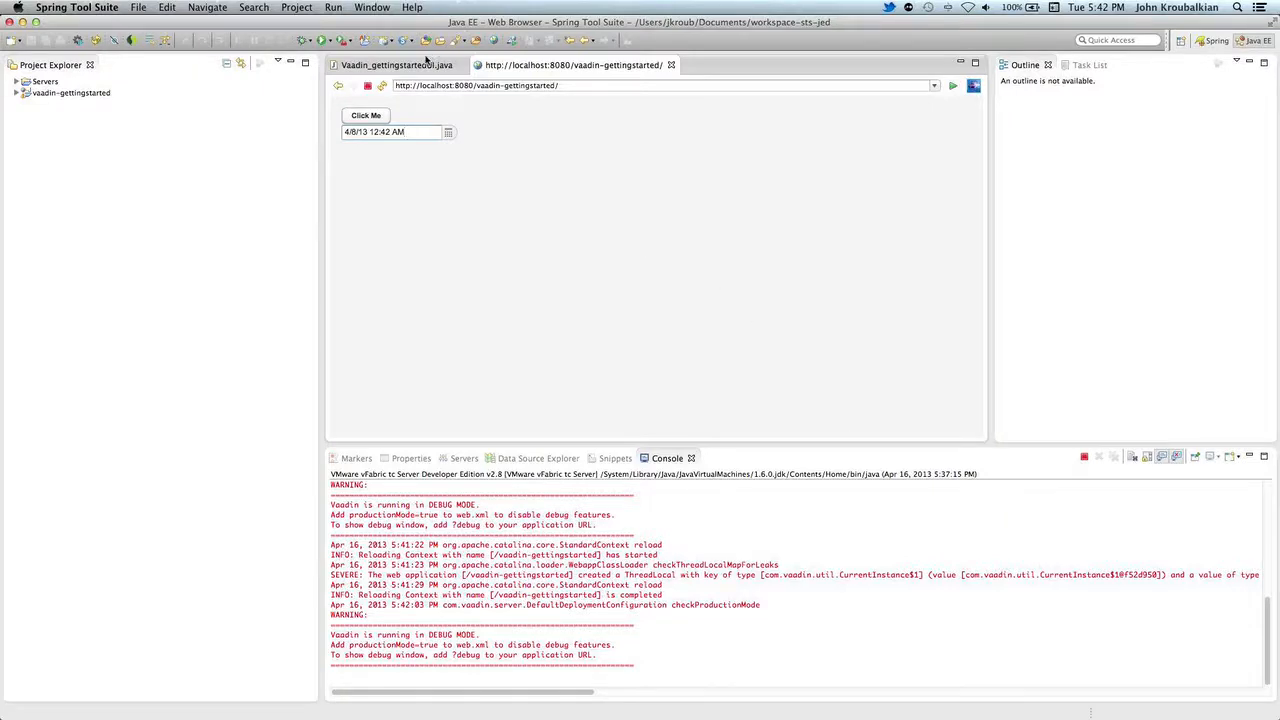
Step: Return to the UI class, decline the Debug perspective switch, and focus the notification code
click(390, 65)
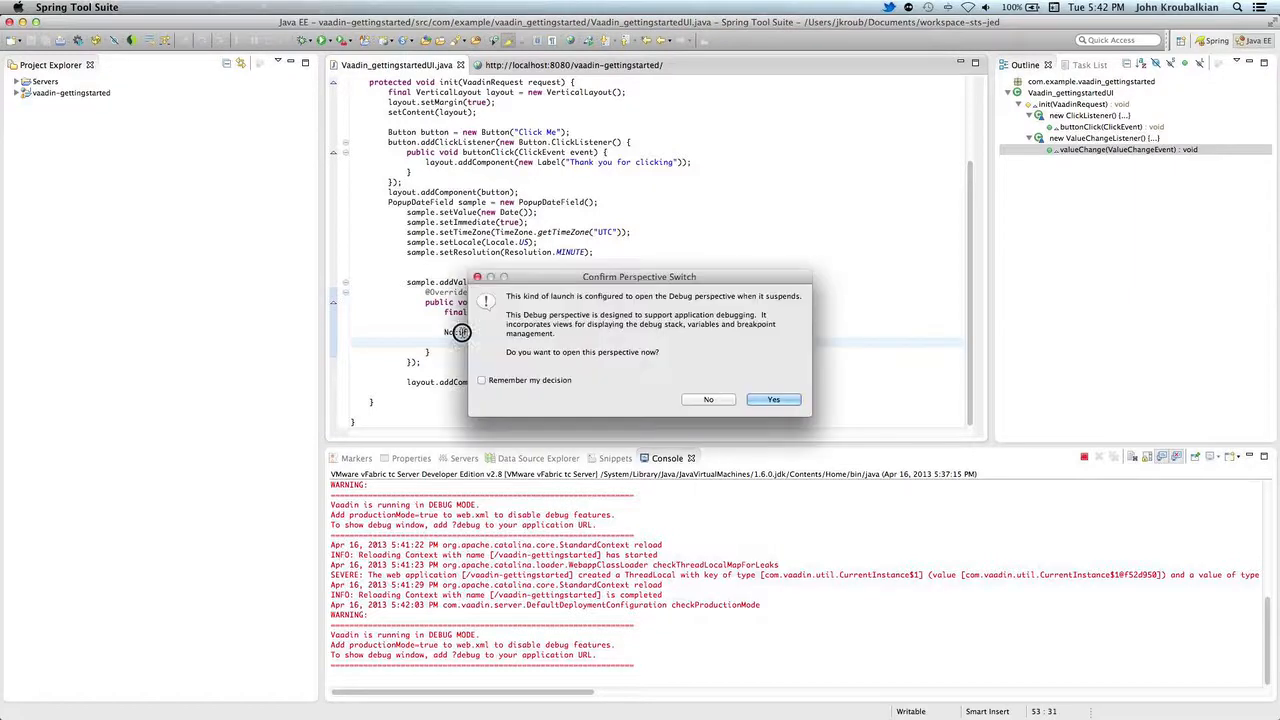
mouse_move(708, 399)
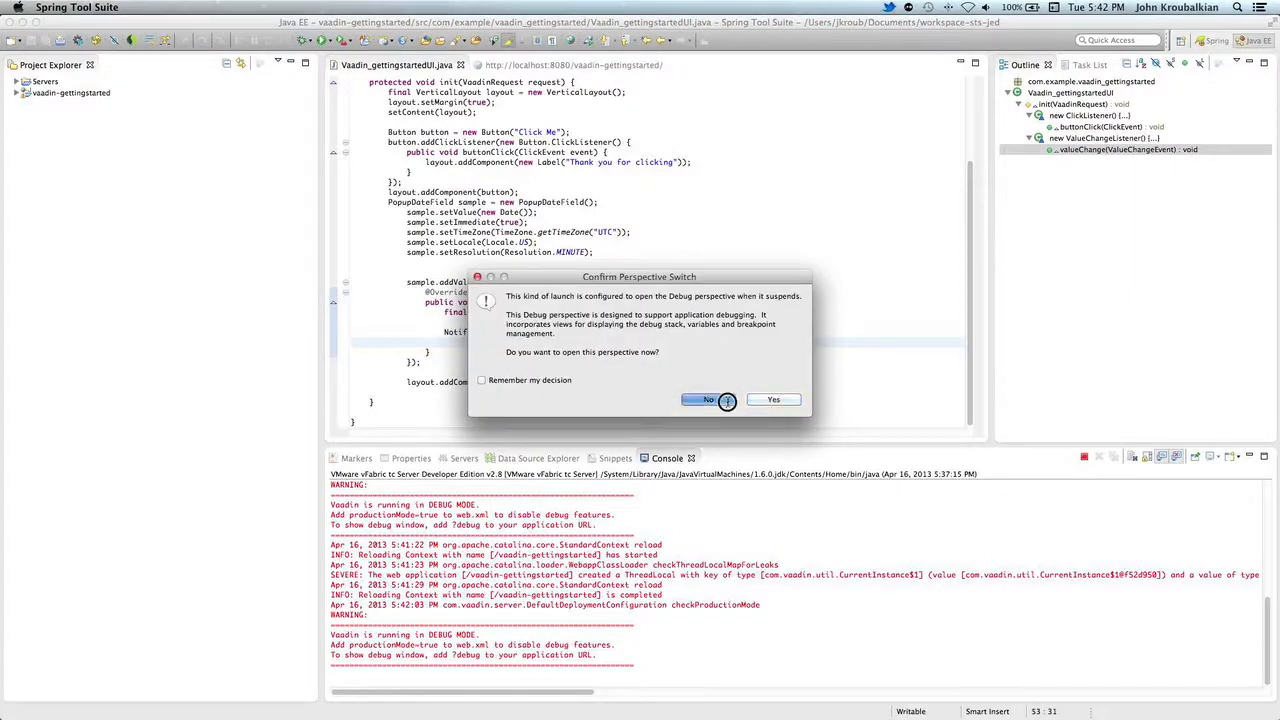
click(707, 399)
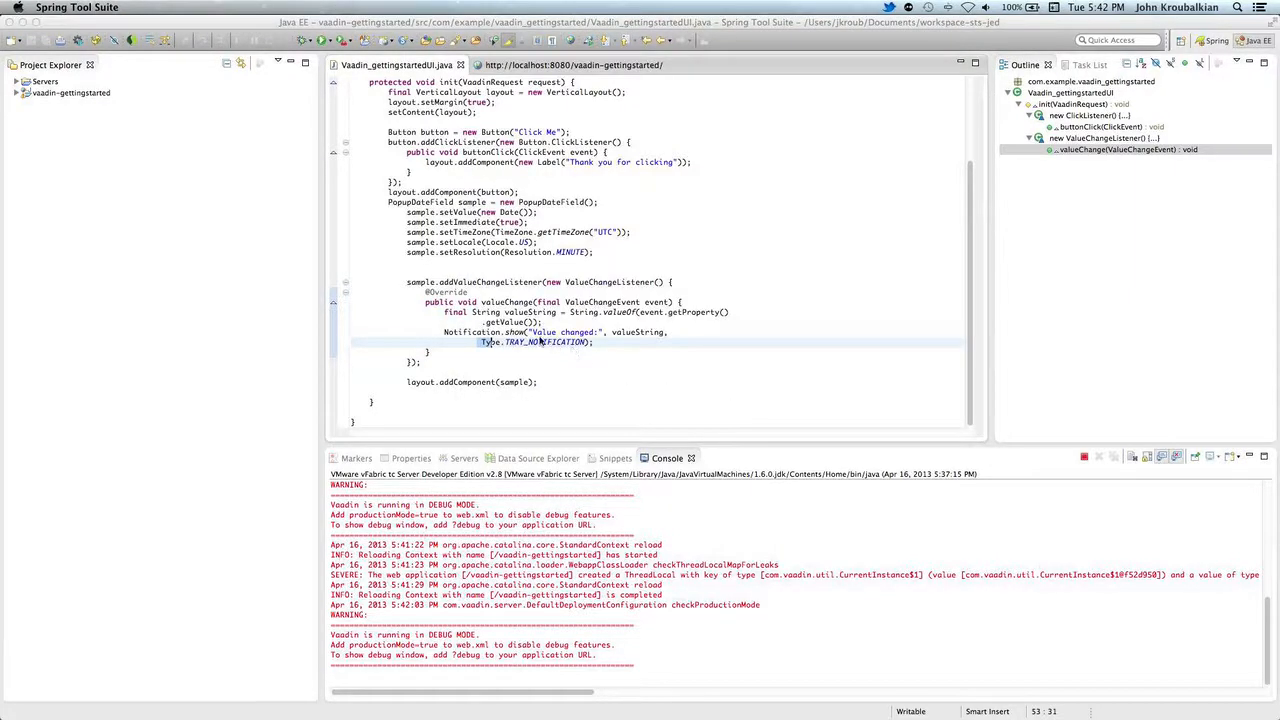
click(714, 458)
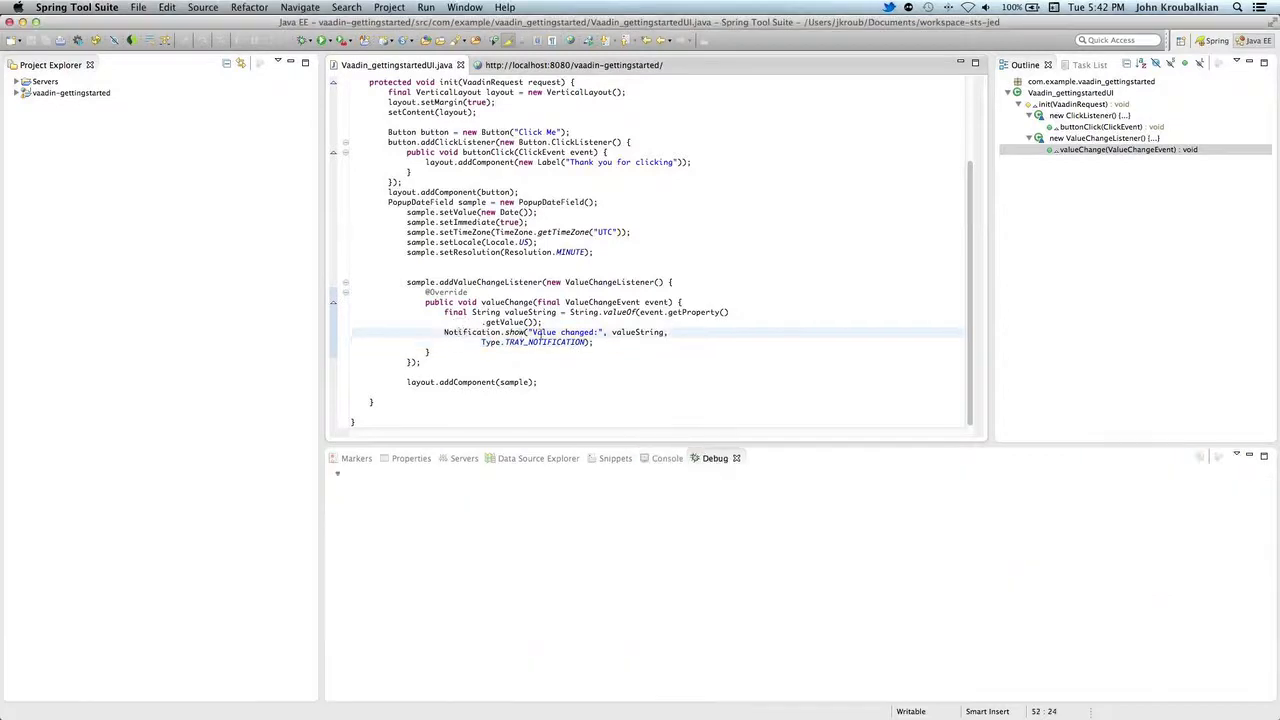